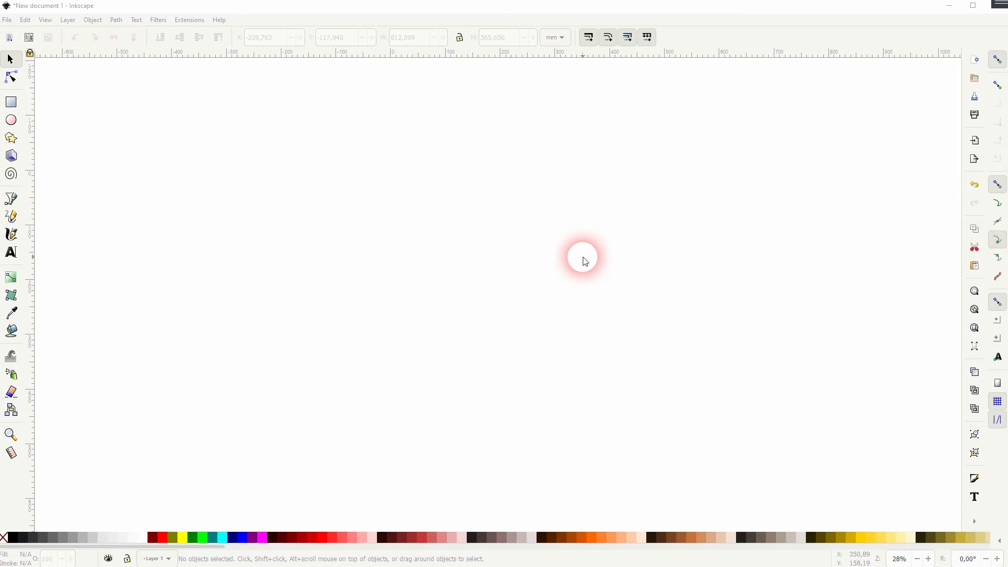
Peek at the Function Plotter extension and close it again without plotting
left_click(189, 19)
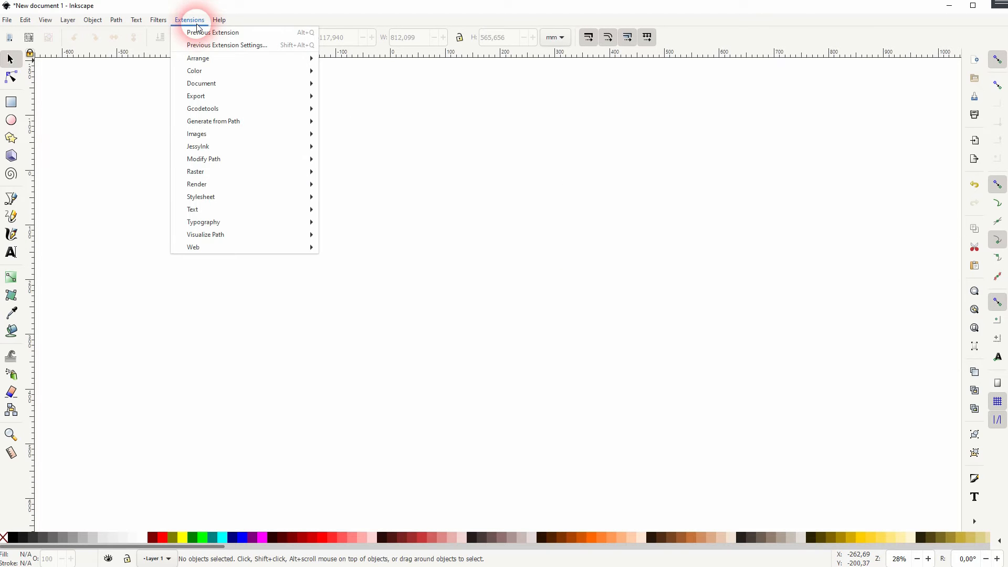
mouse_move(197, 185)
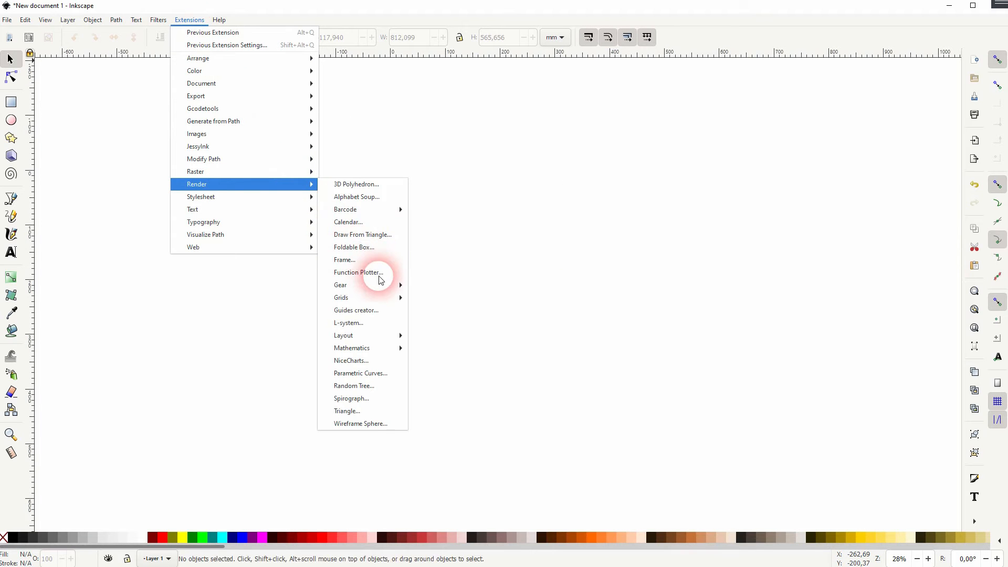
left_click(358, 272)
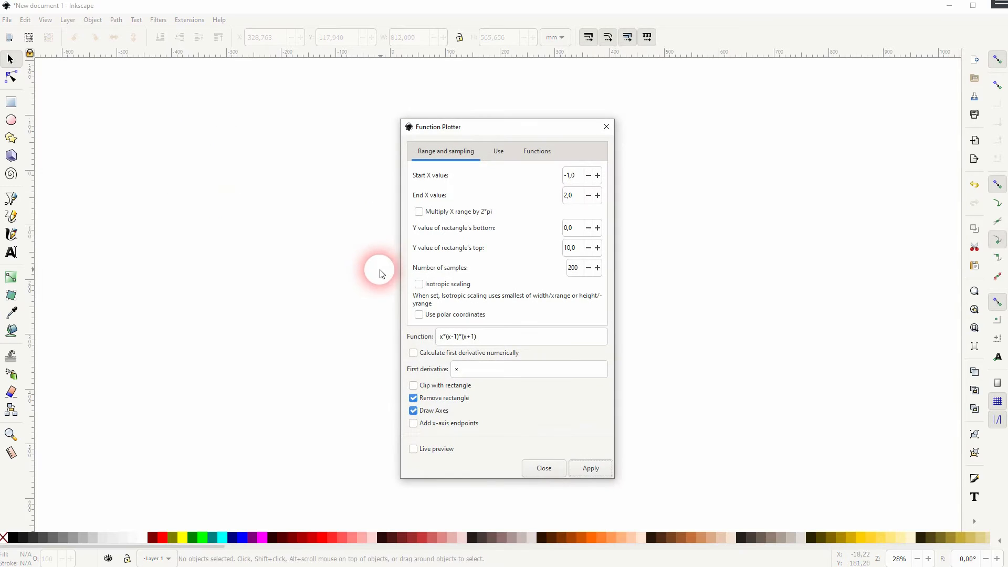
left_click(498, 150)
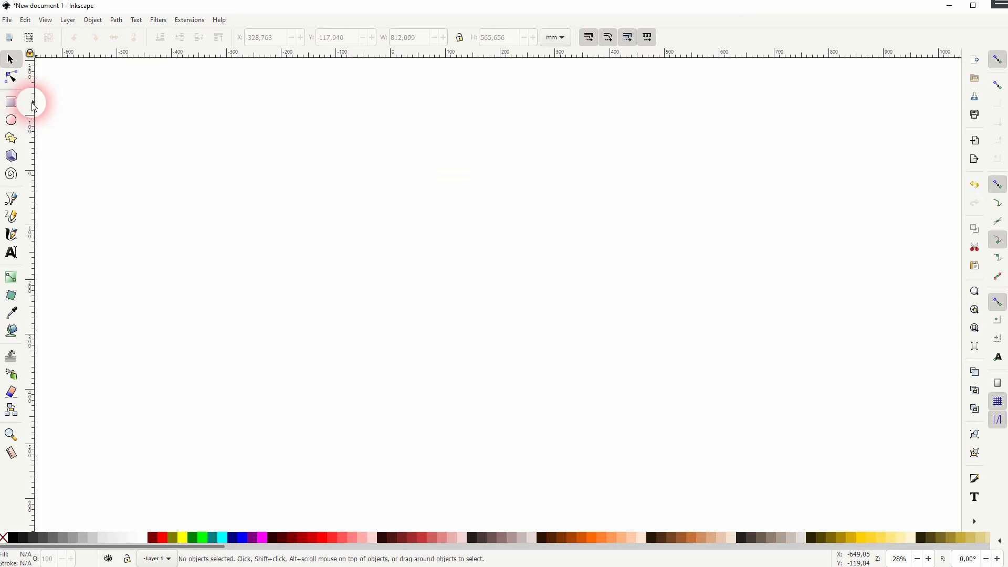
Draw a large rectangle with no fill and a thin black 1 mm stroke
left_click(11, 102)
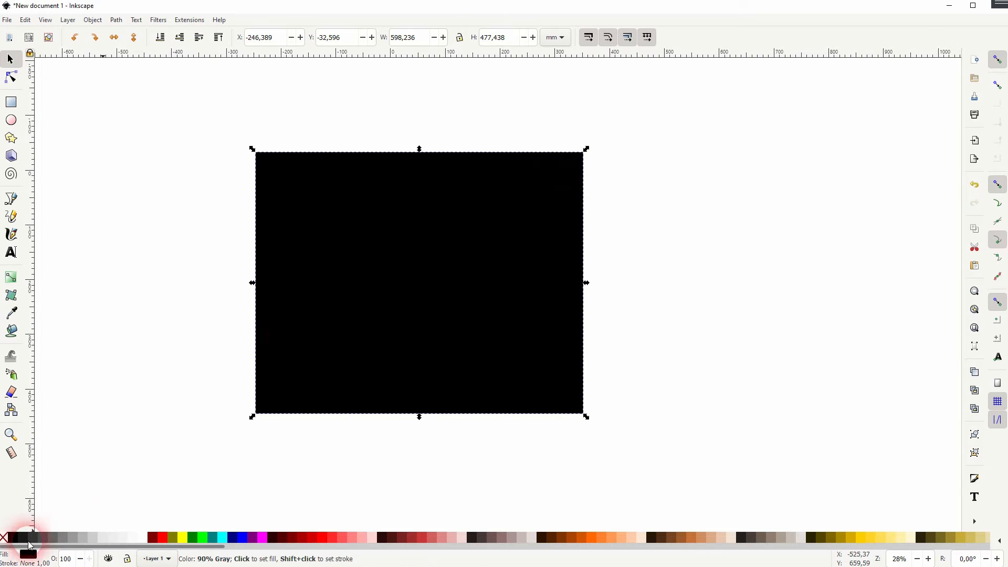
left_click(6, 538)
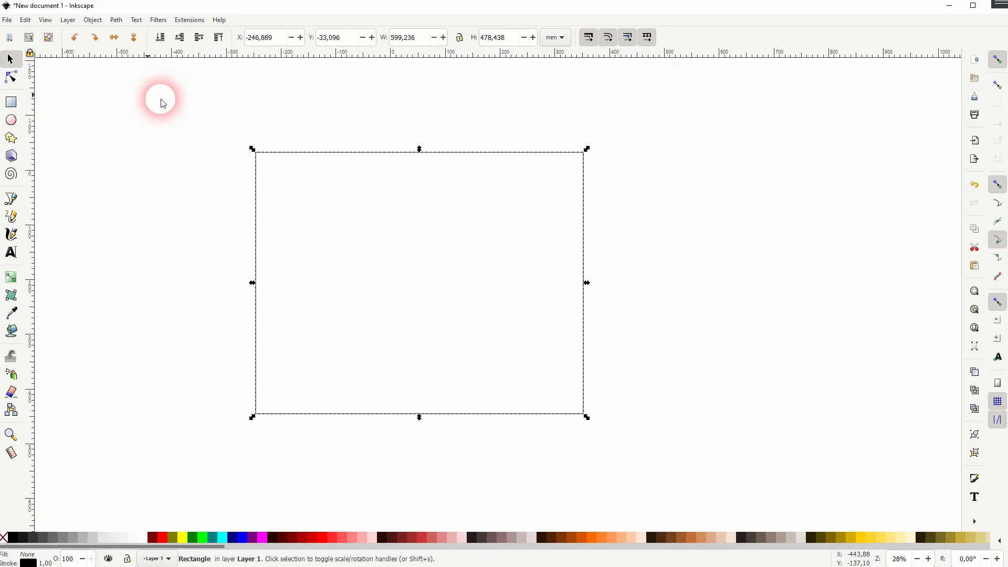
key("shift+ctrl+f")
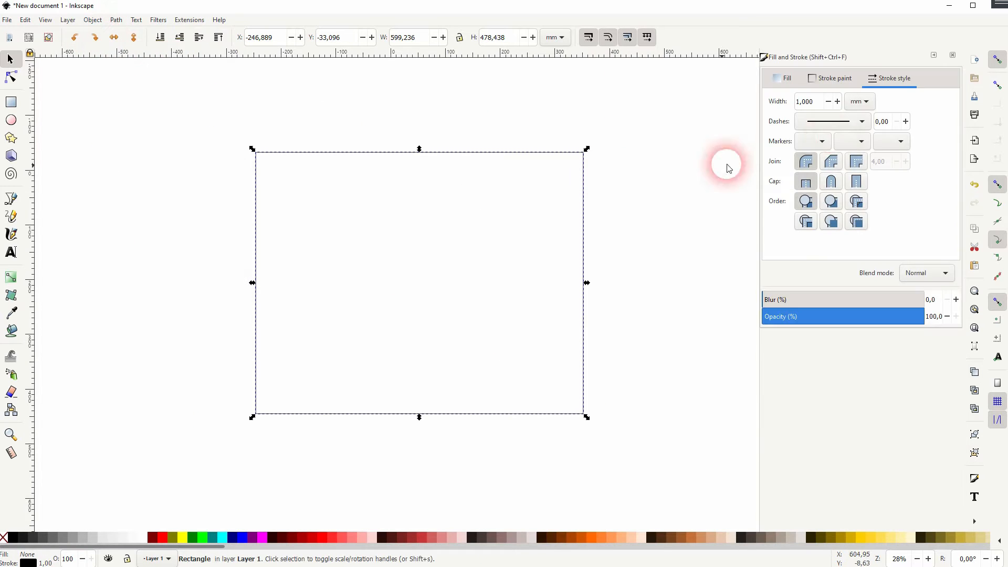
left_click(833, 78)
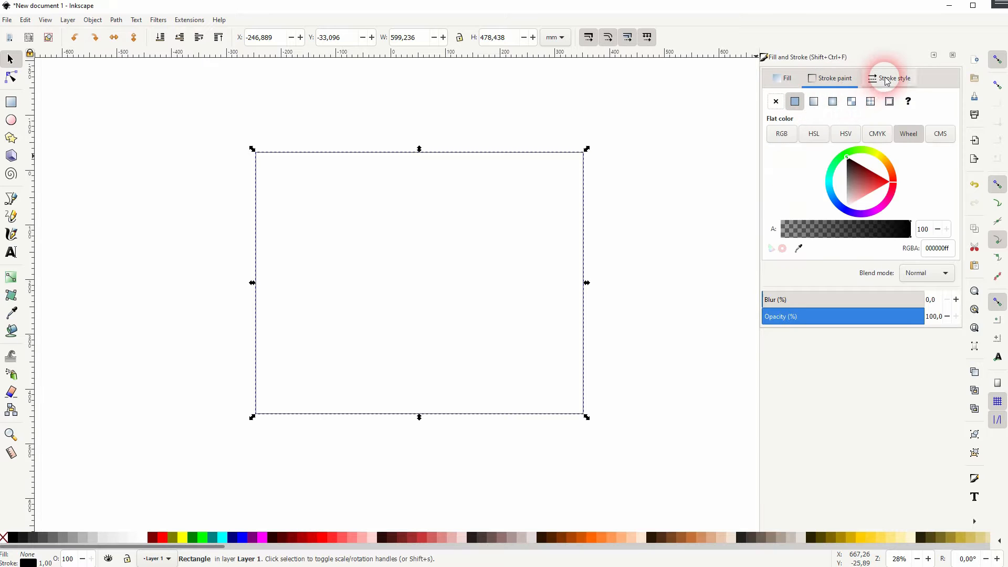
left_click(892, 78)
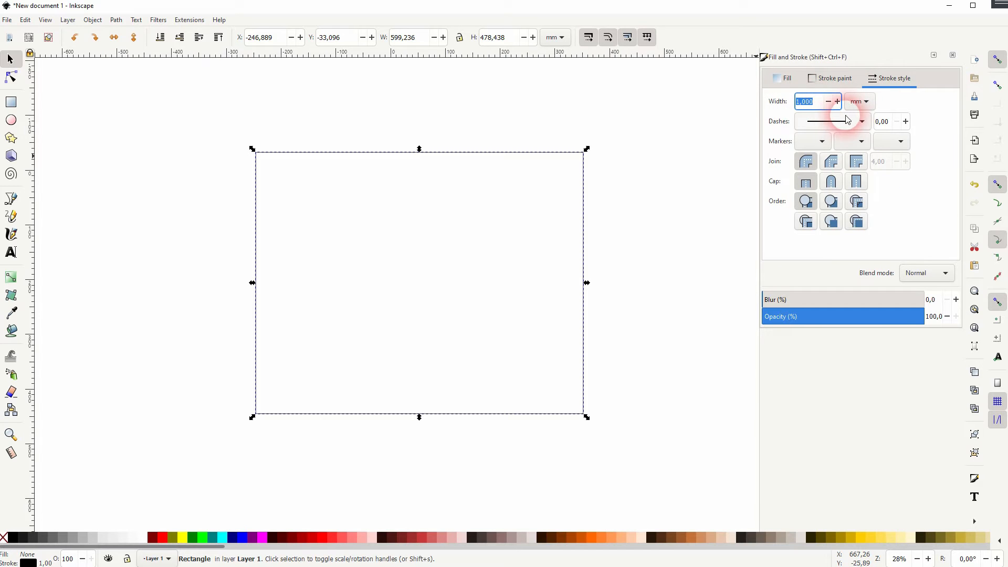
left_click(270, 449)
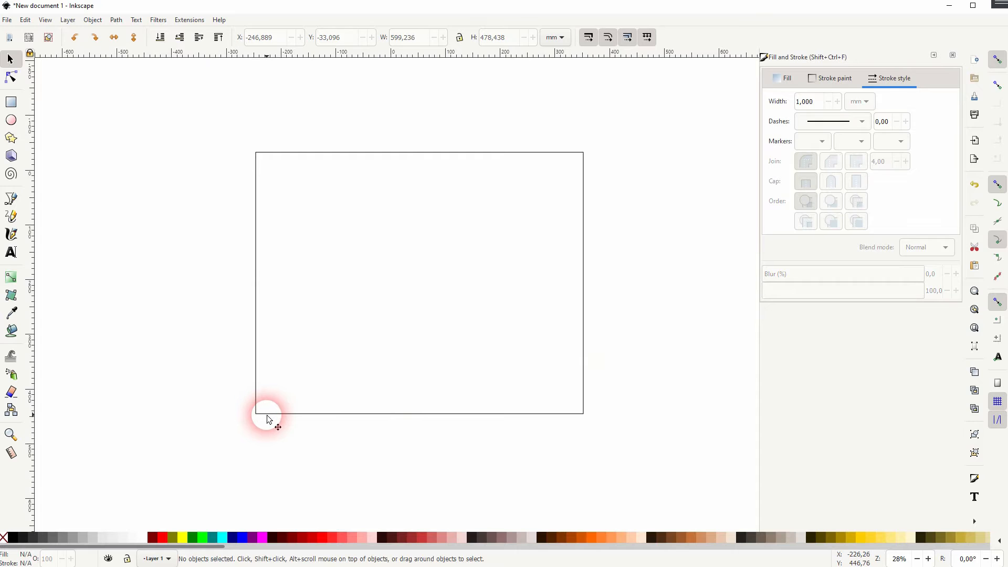
Reopen Function Plotter on the rectangle, move it aside and show Range and sampling
left_click(189, 19)
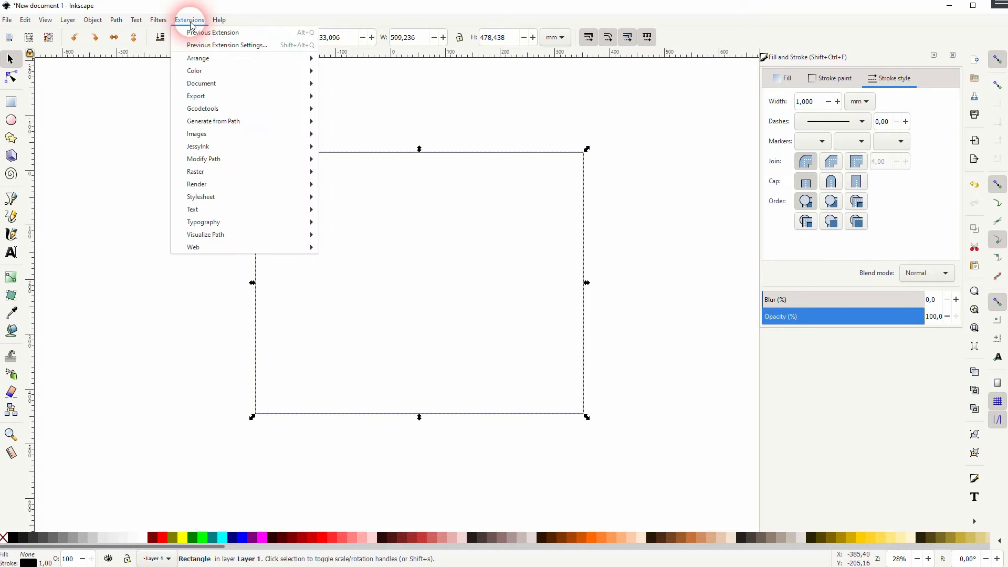
mouse_move(244, 171)
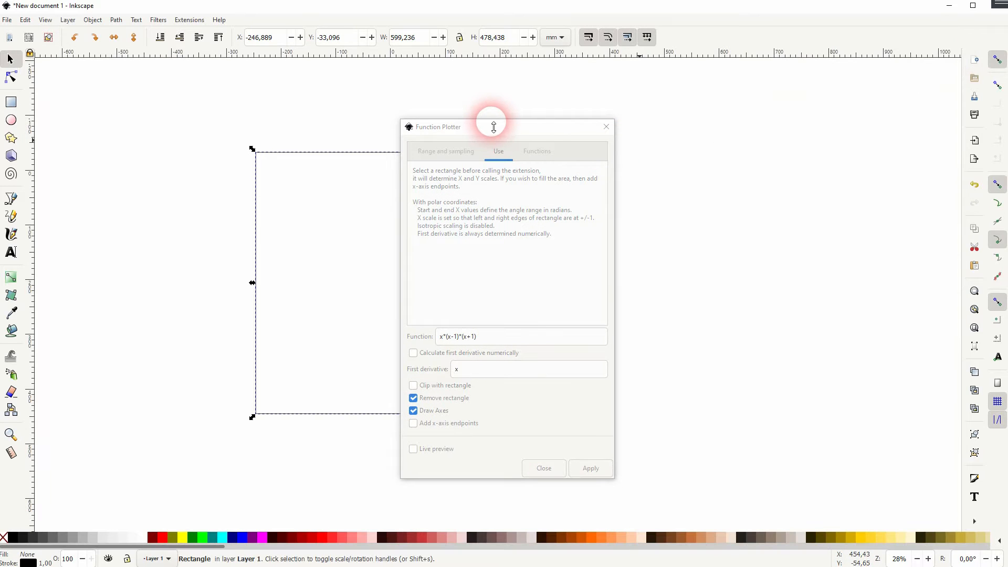
left_click_drag(494, 126, 776, 127)
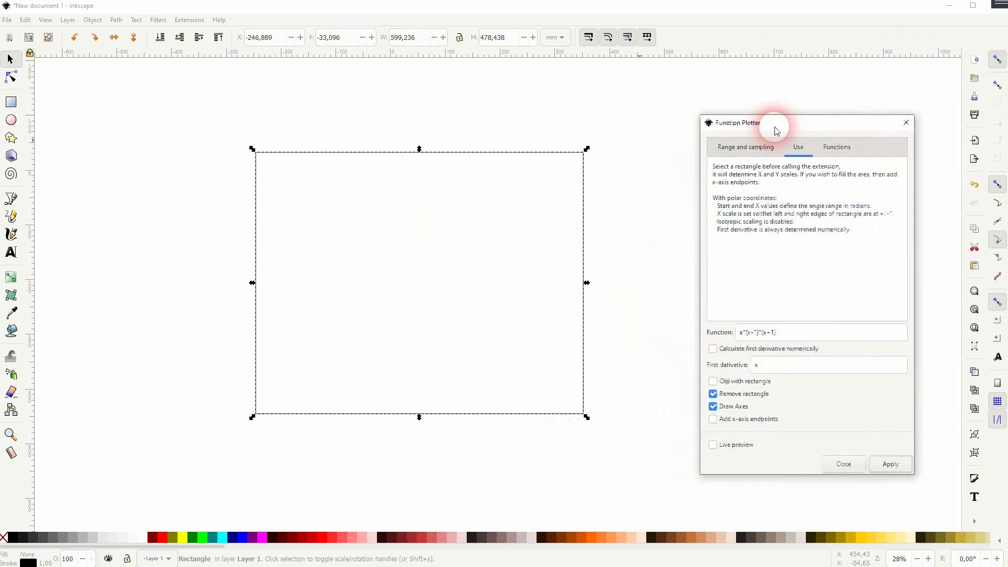
left_click(746, 148)
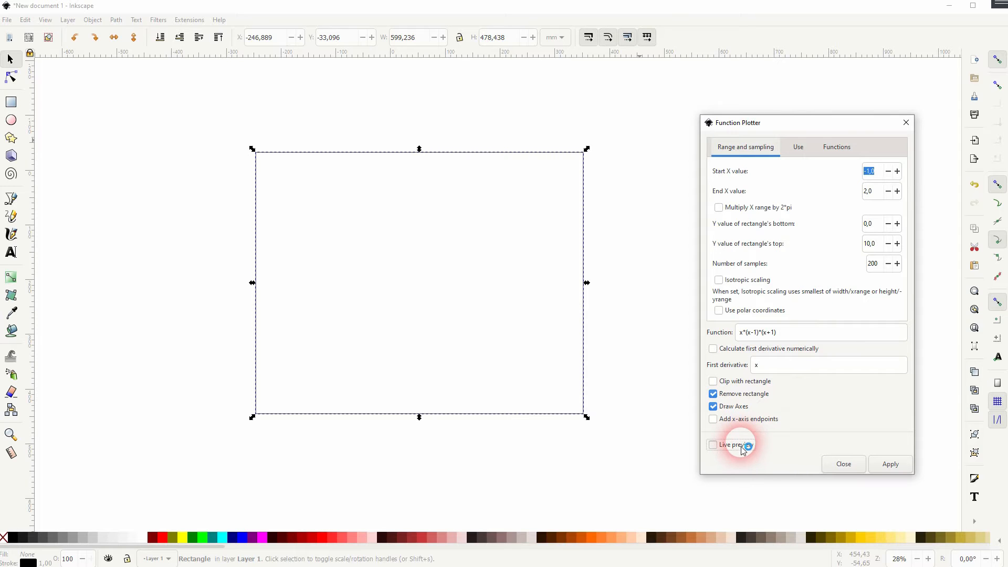
Enable live preview and toggle Remove rectangle and Draw Axes off and back on
left_click(713, 444)
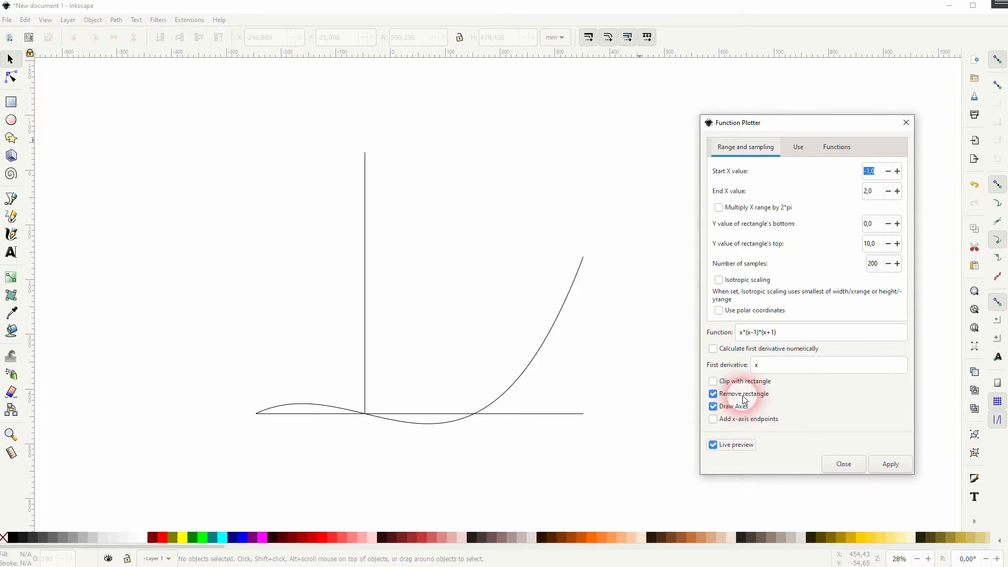
left_click(712, 394)
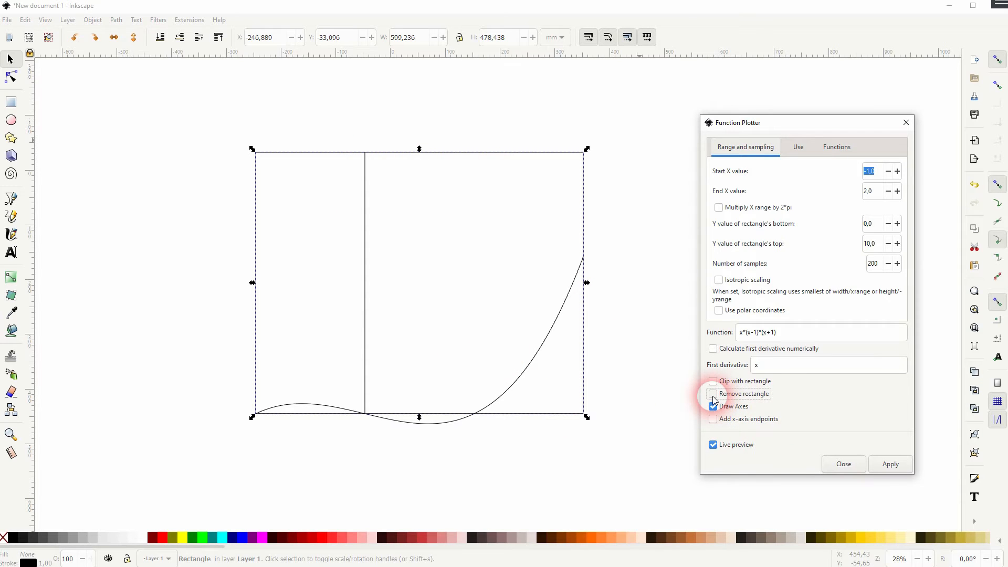
left_click(712, 393)
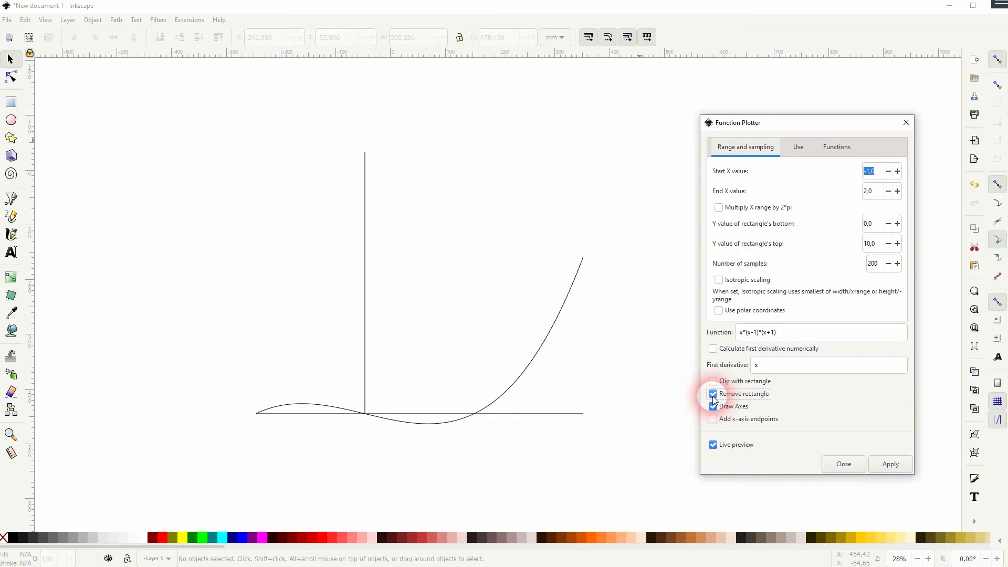
left_click(714, 405)
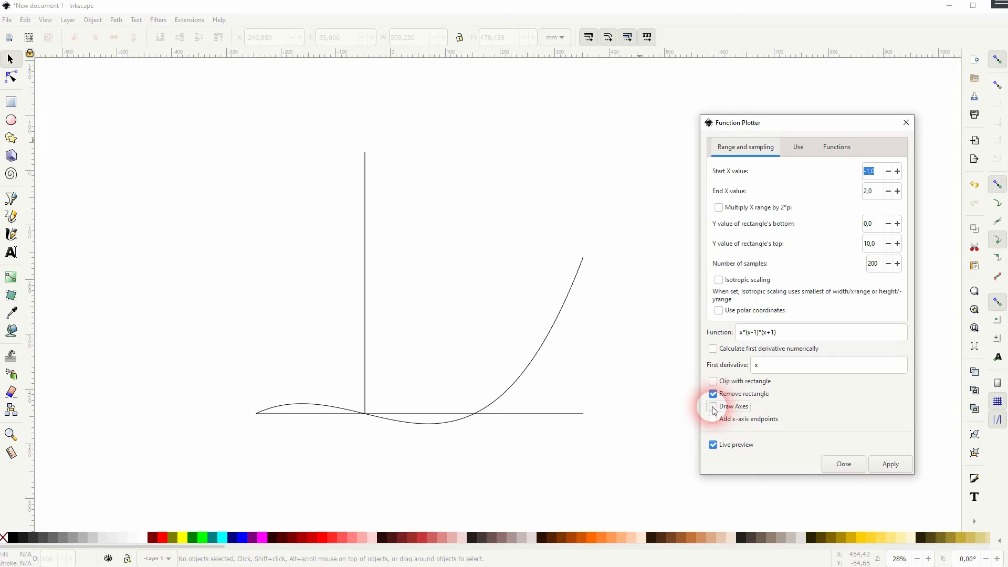
left_click(713, 406)
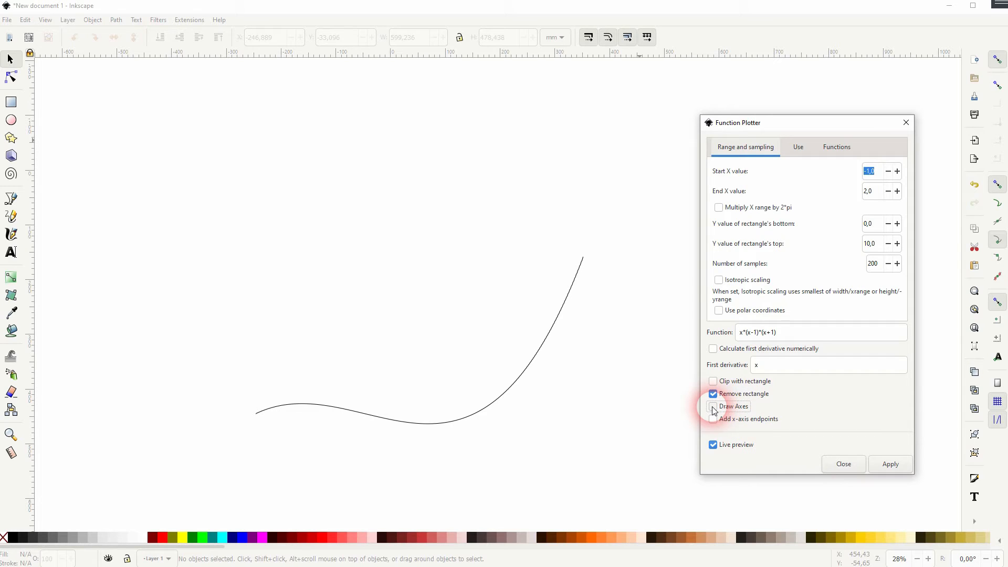
left_click(713, 406)
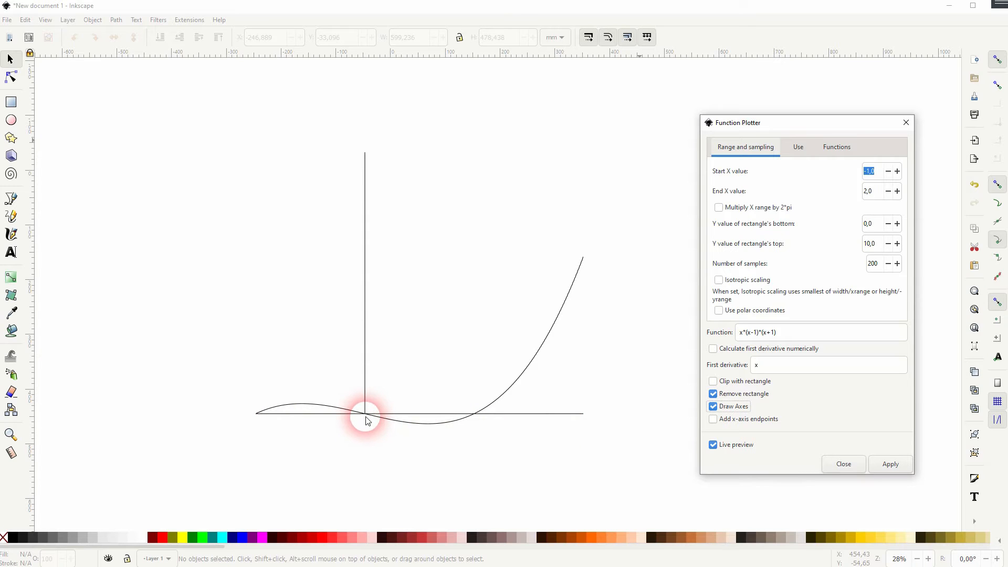
Edit the function to x*(x-2)*(x+3), dismissing the script error from a malformed entry
left_click(822, 332)
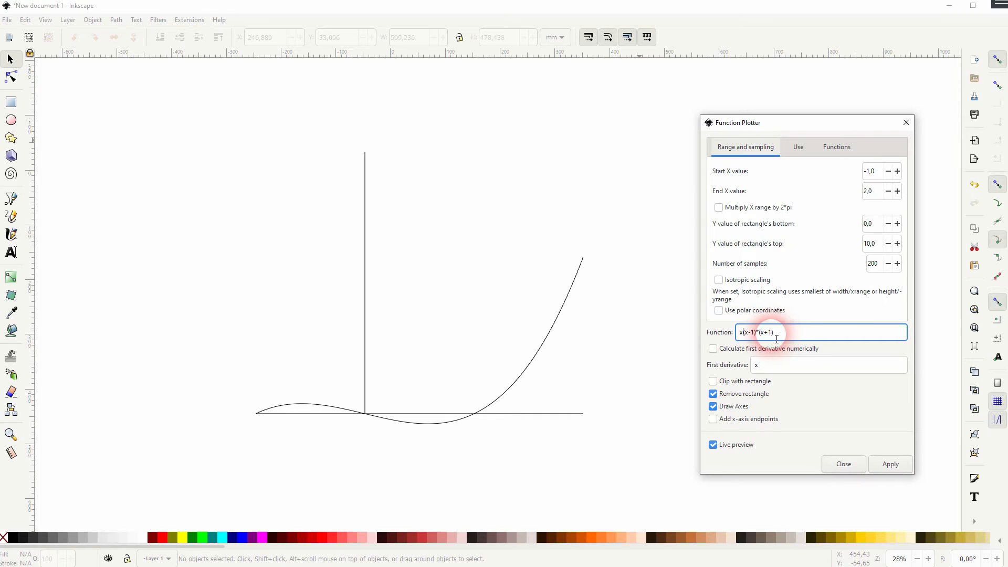
left_click(890, 463)
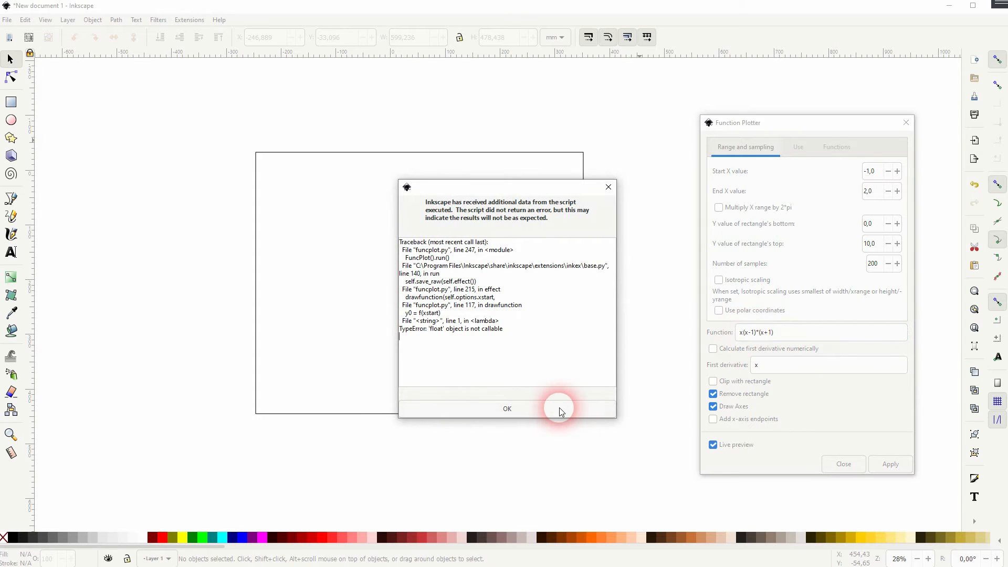
left_click(506, 408)
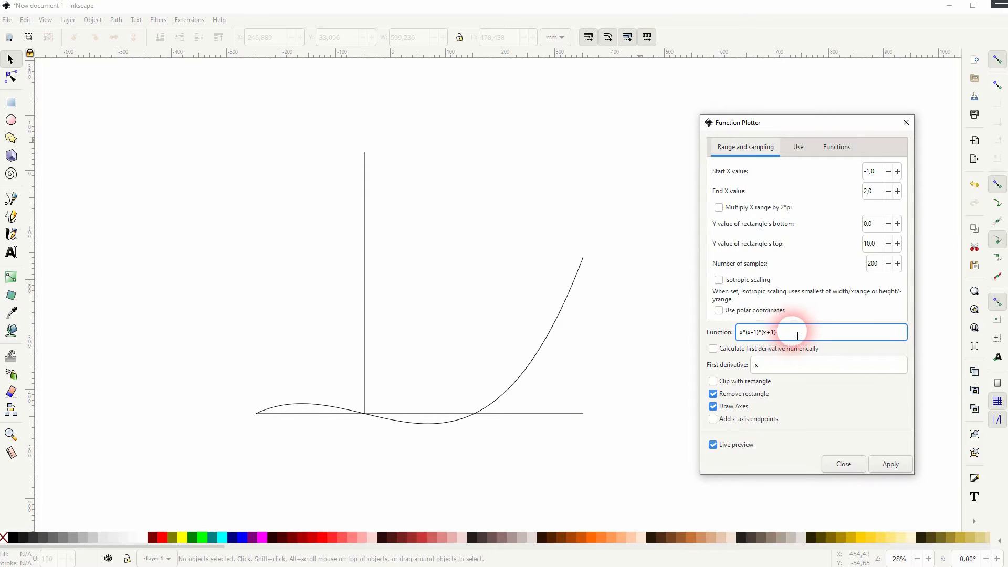
mouse_move(831, 359)
type("3")
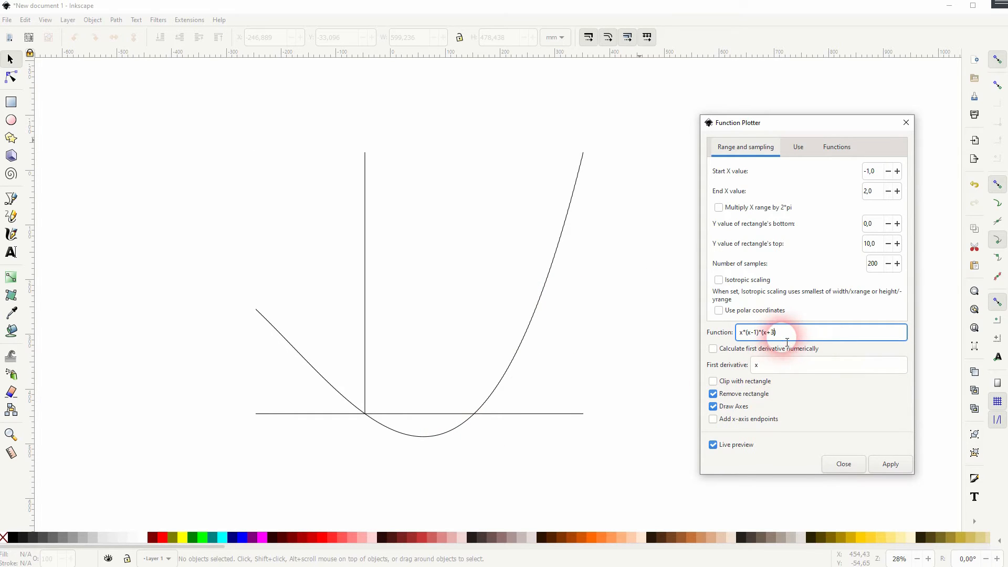
mouse_move(813, 353)
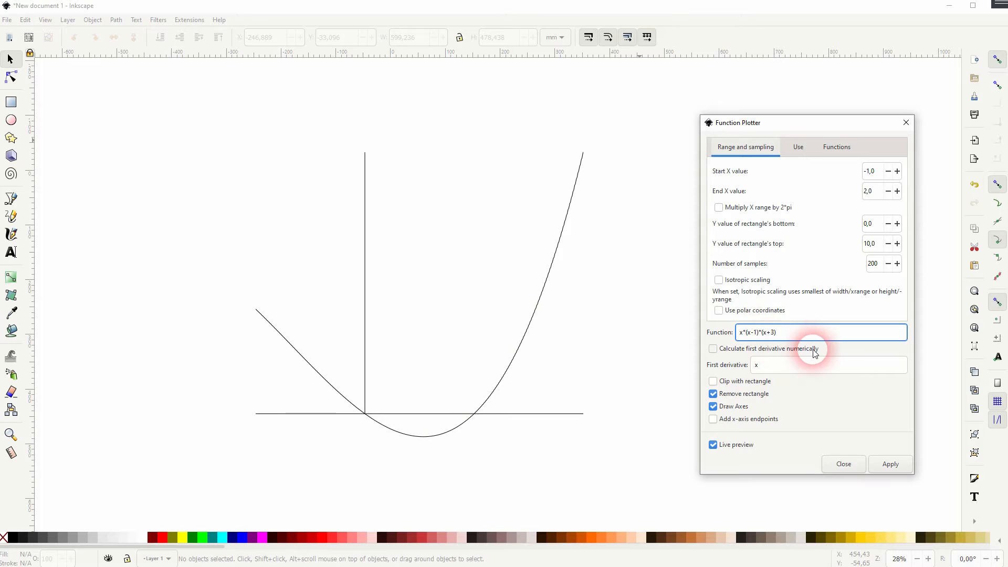
type("x*(x-2)*(x+3)")
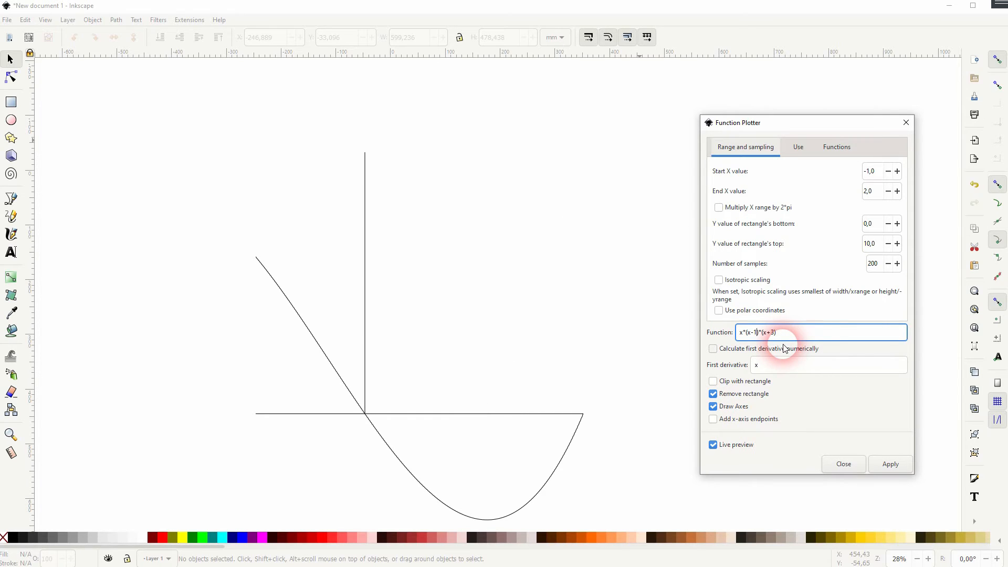
Set Y range from -2 to 12 and the number of samples to 300
left_click(813, 333)
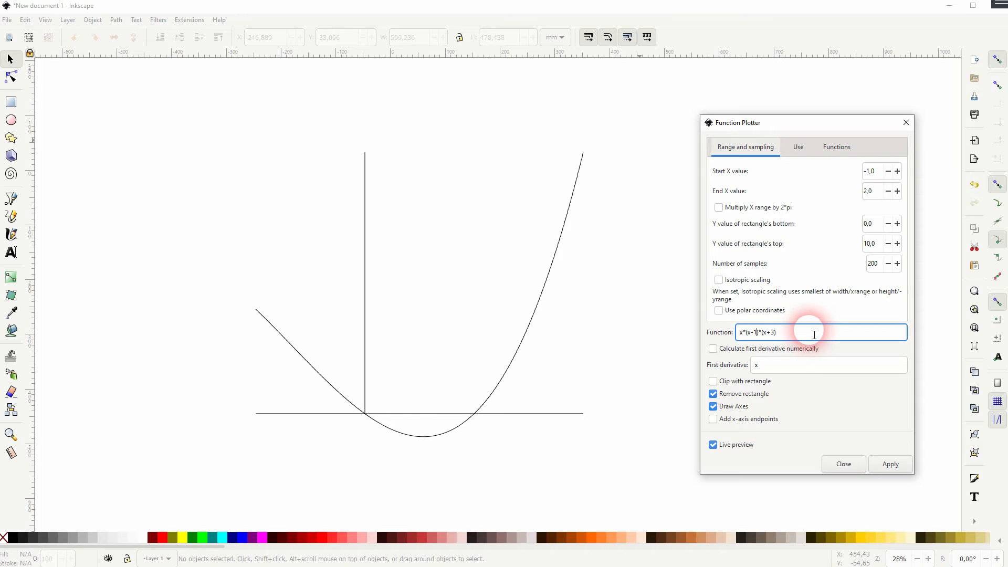
mouse_move(784, 297)
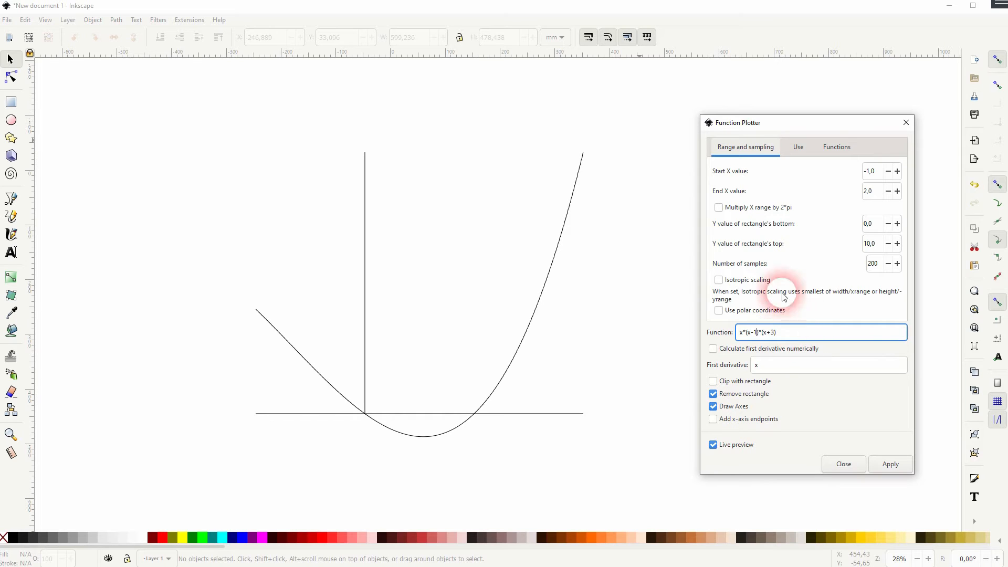
left_click(871, 171)
type("-2")
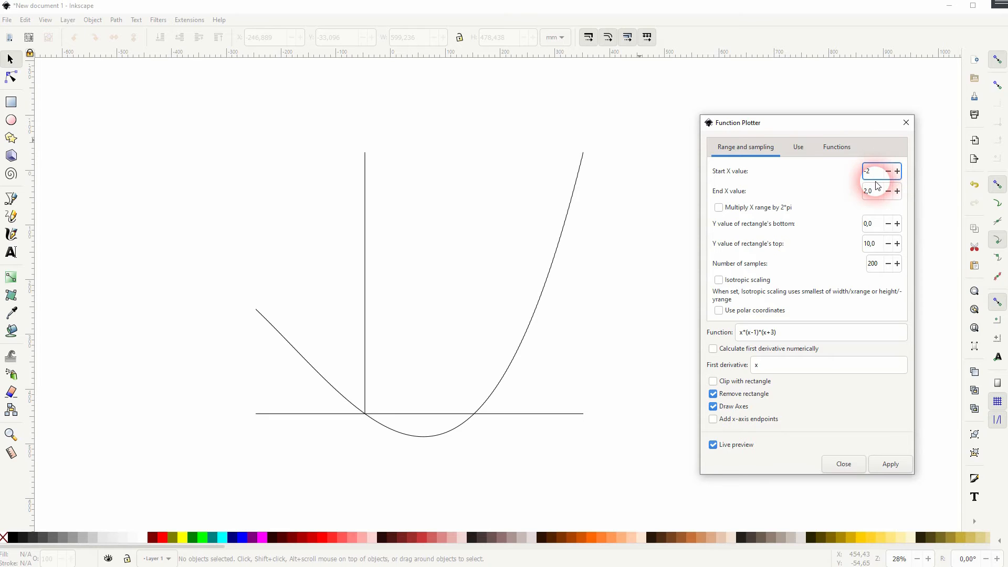
left_click(898, 171)
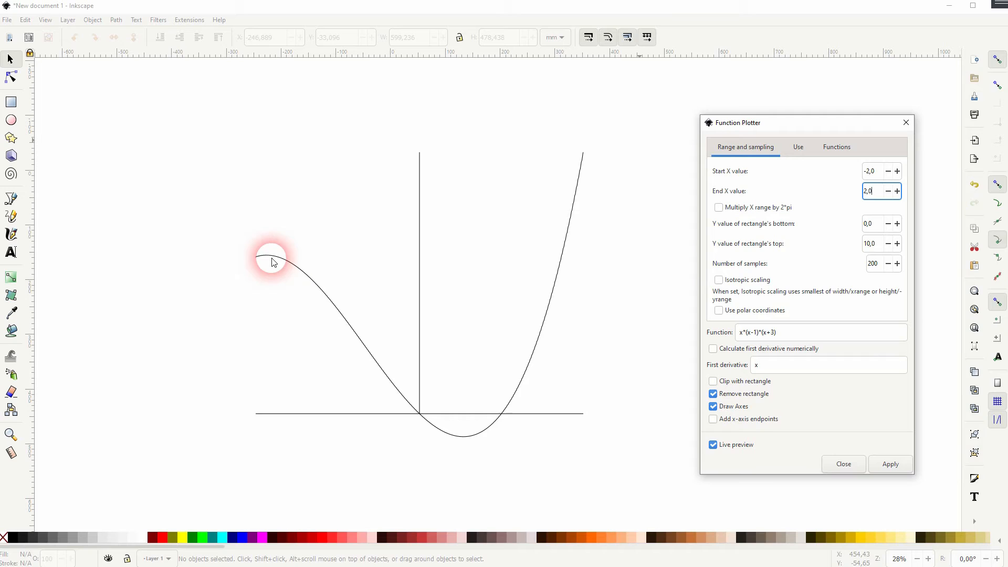
mouse_move(689, 262)
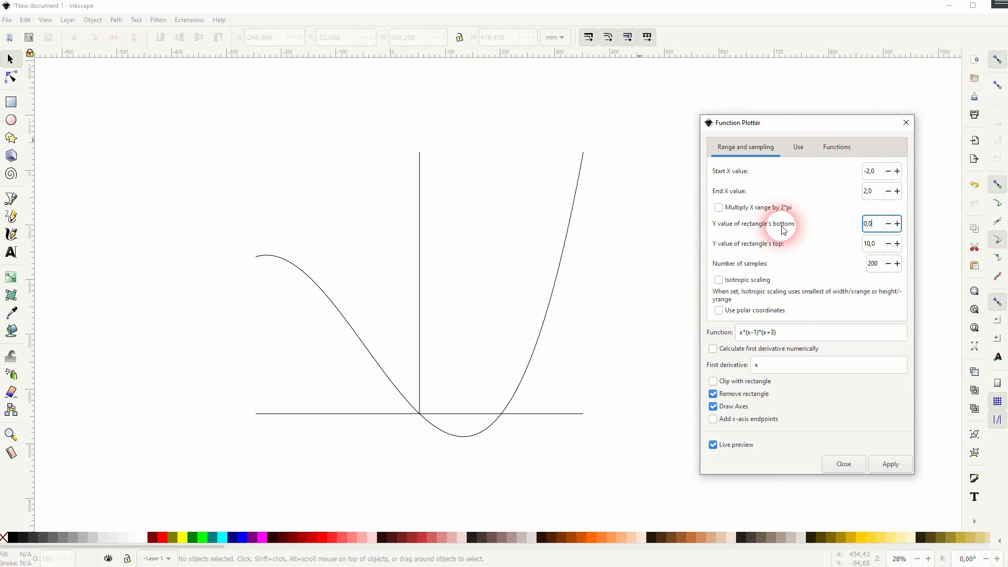
mouse_move(875, 236)
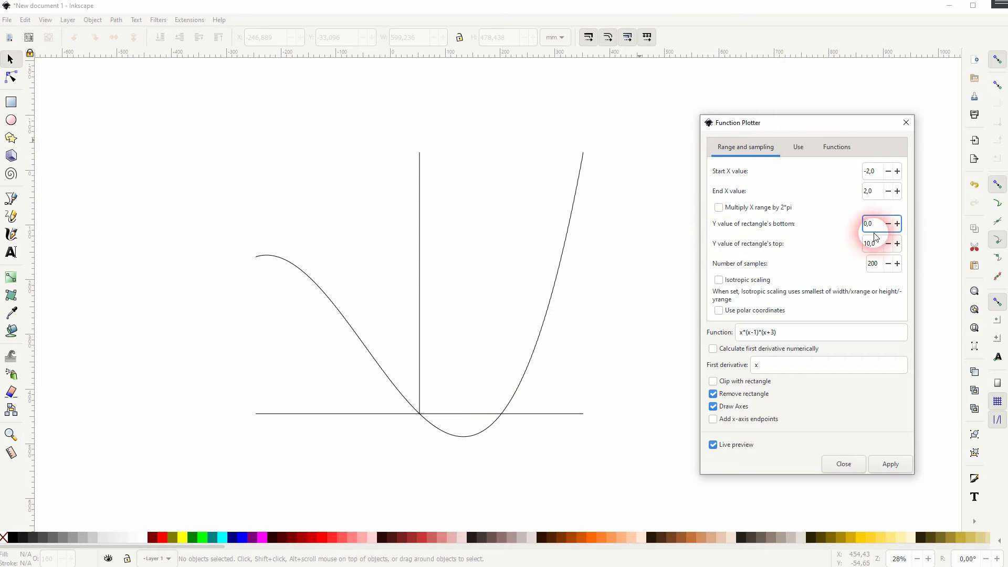
triple_click(870, 223)
type("-2")
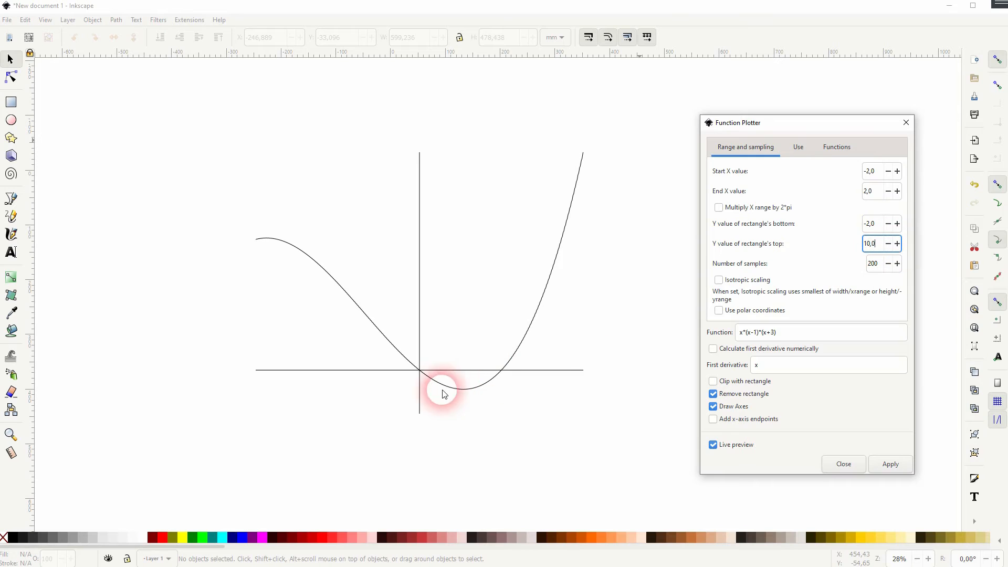
mouse_move(475, 402)
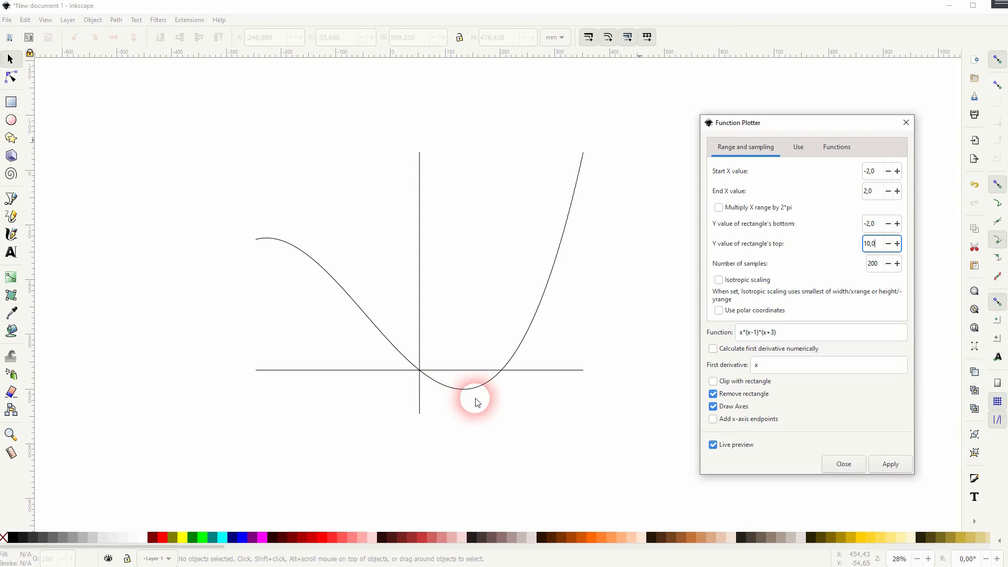
left_click(871, 243)
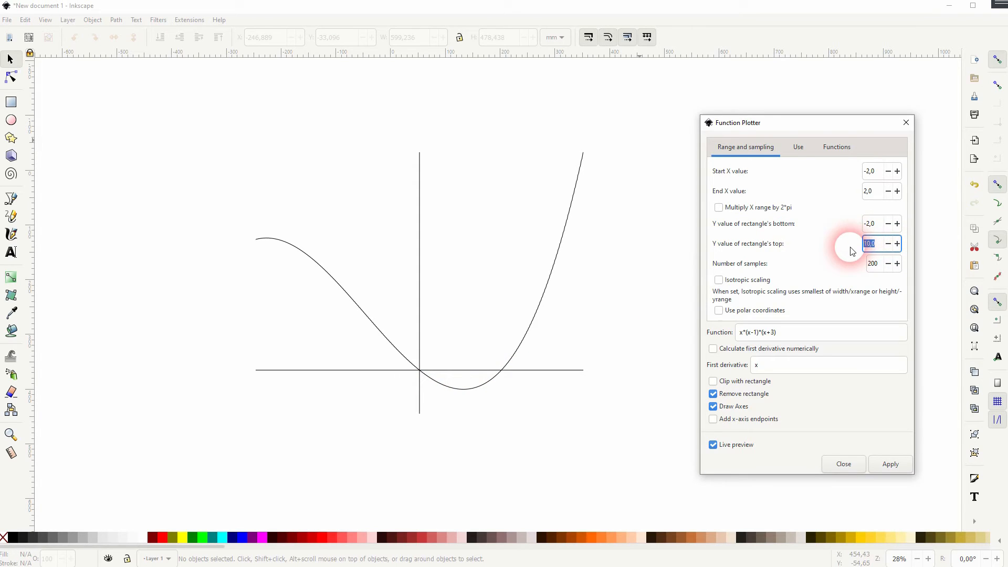
mouse_move(755, 198)
type("12")
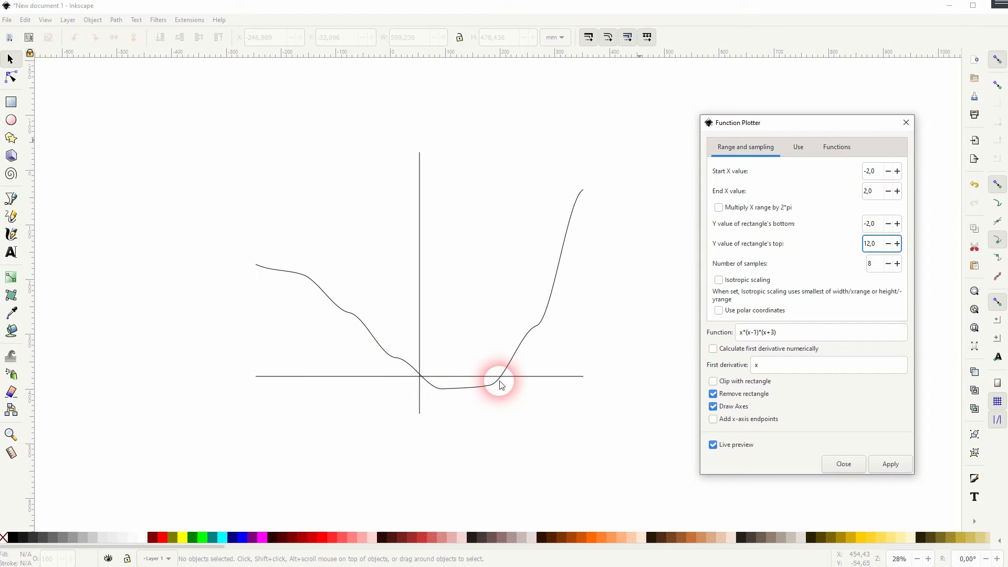
left_click(895, 262)
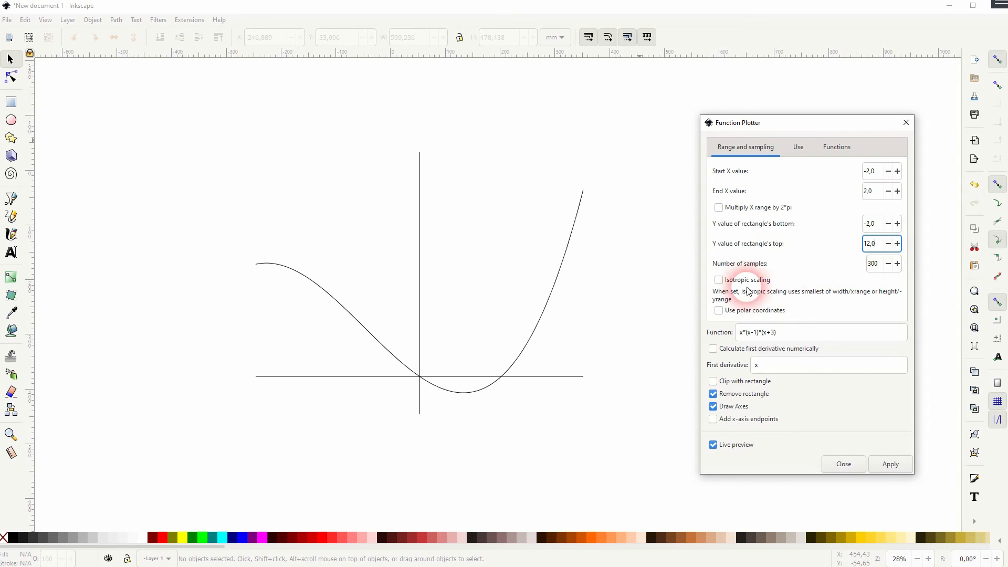
mouse_move(764, 307)
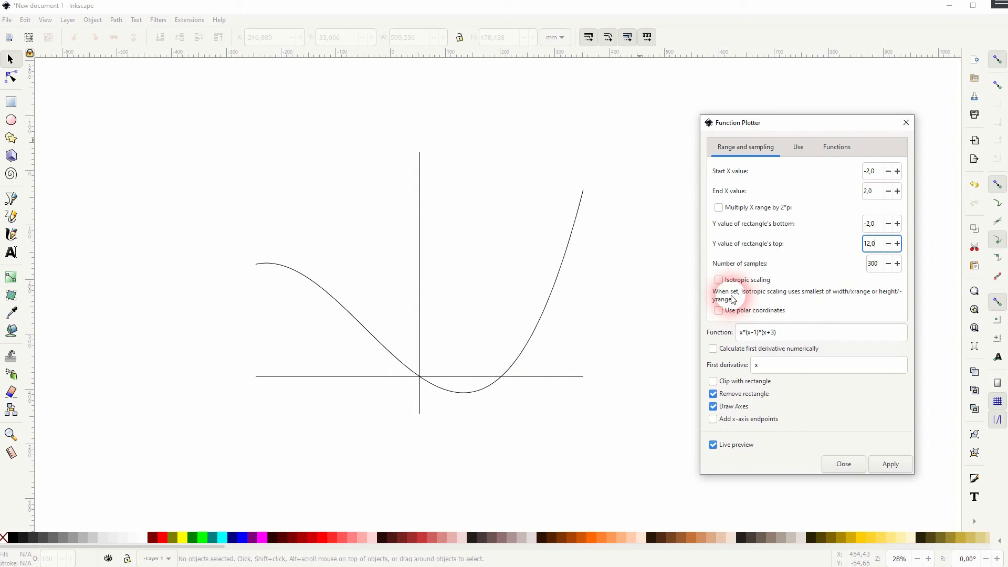
Try isotropic scaling and polar coordinates, then turn both back off
left_click(719, 280)
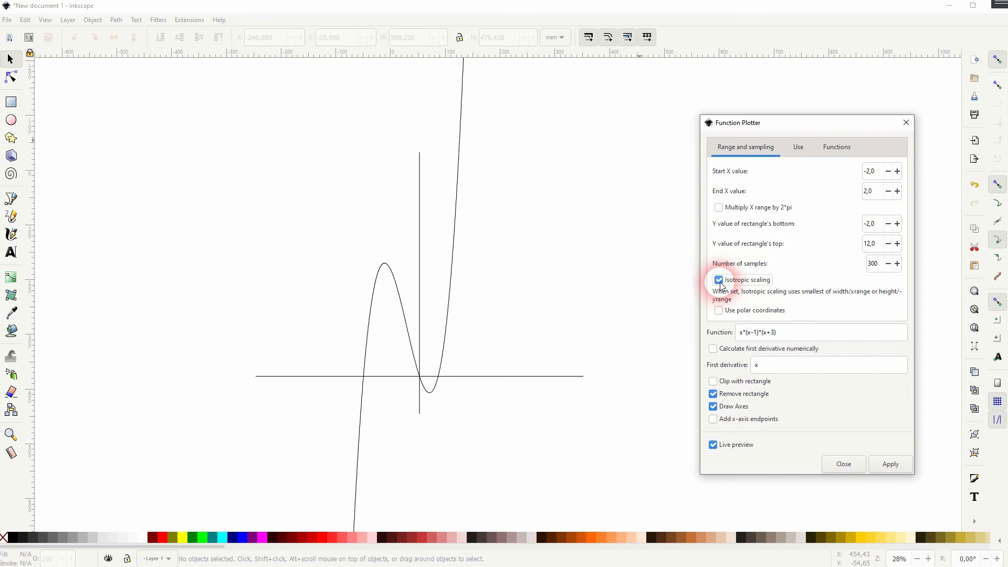
left_click(719, 279)
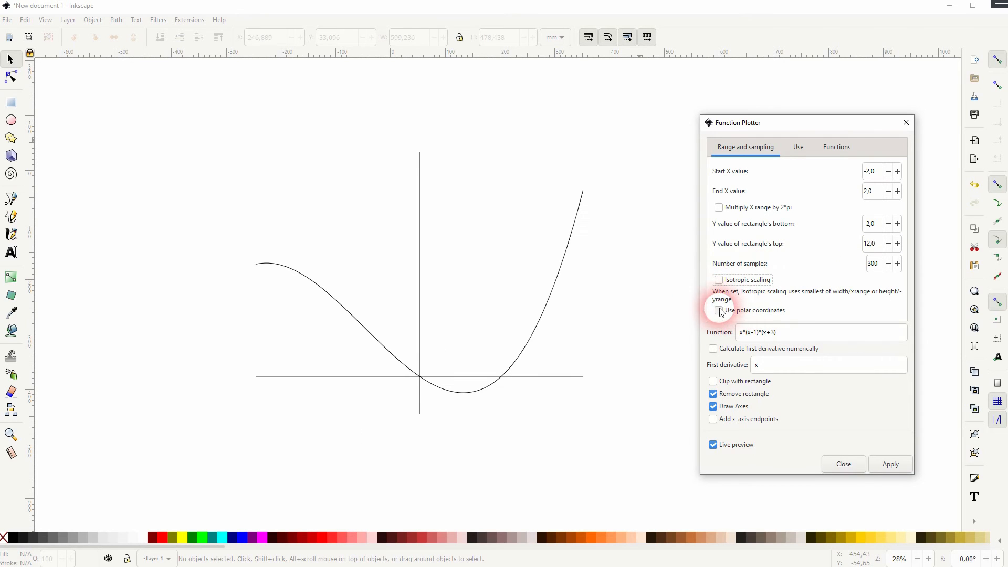
left_click(718, 311)
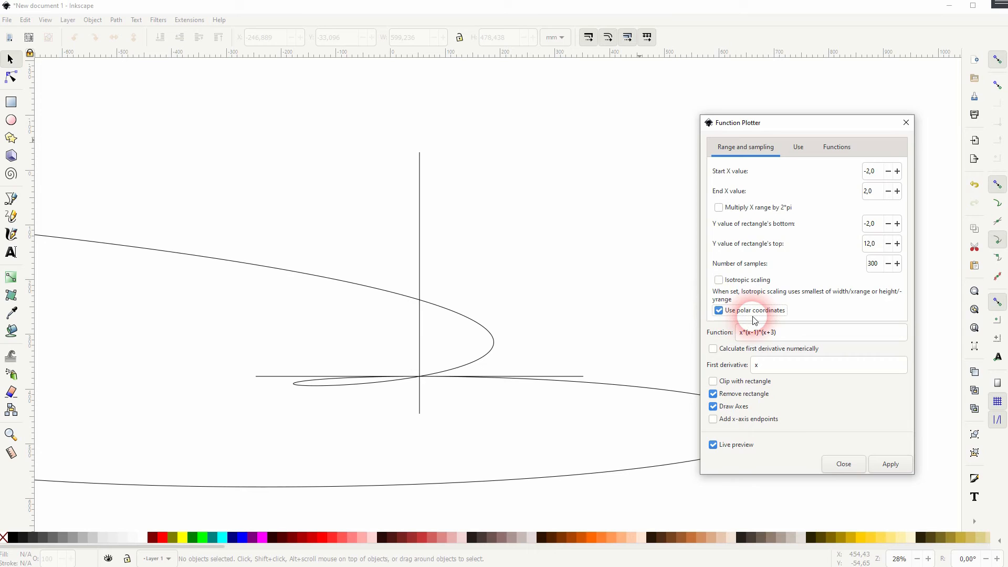
left_click(718, 310)
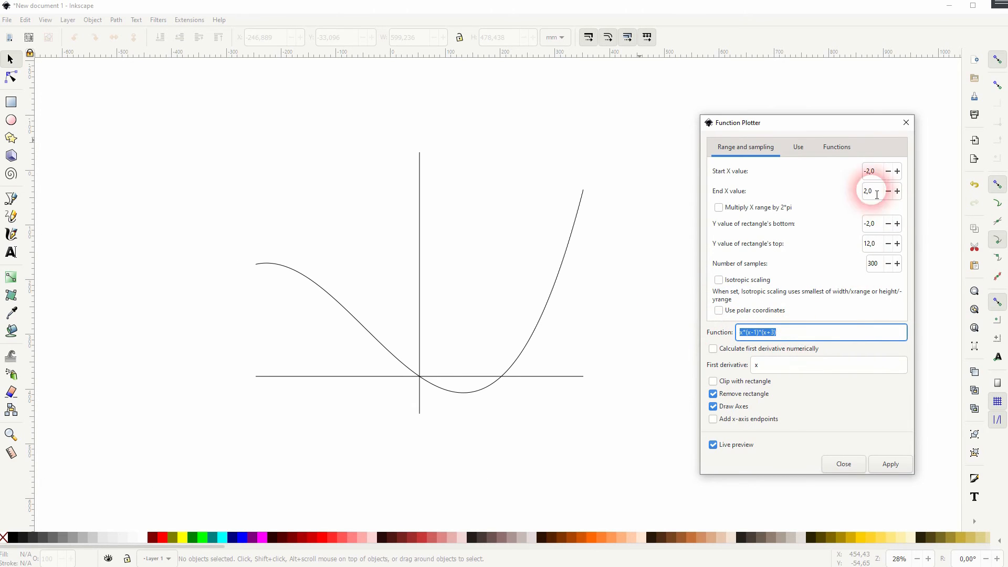
Review the Use and Functions notes, then apply the plot to the canvas
left_click(799, 147)
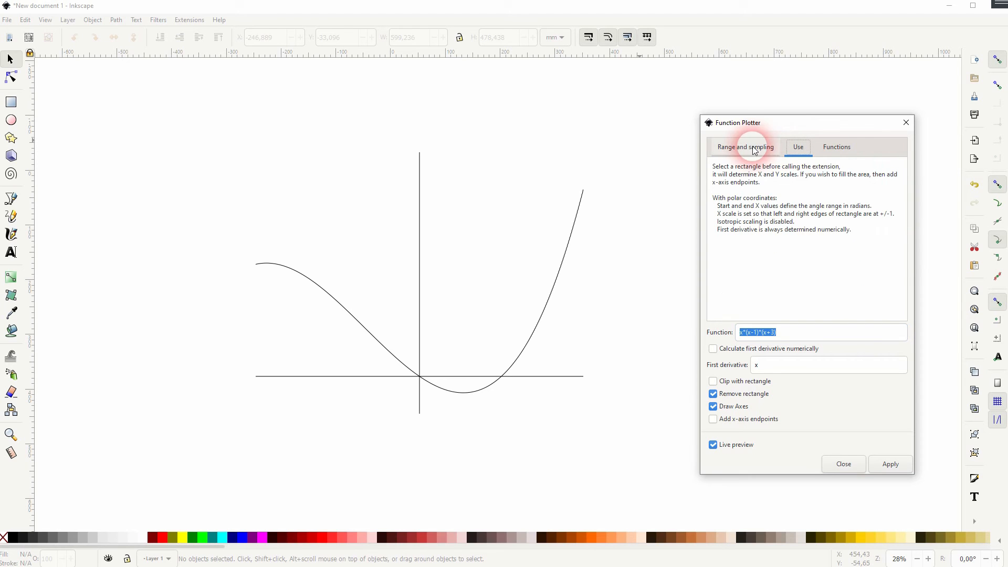
left_click(837, 147)
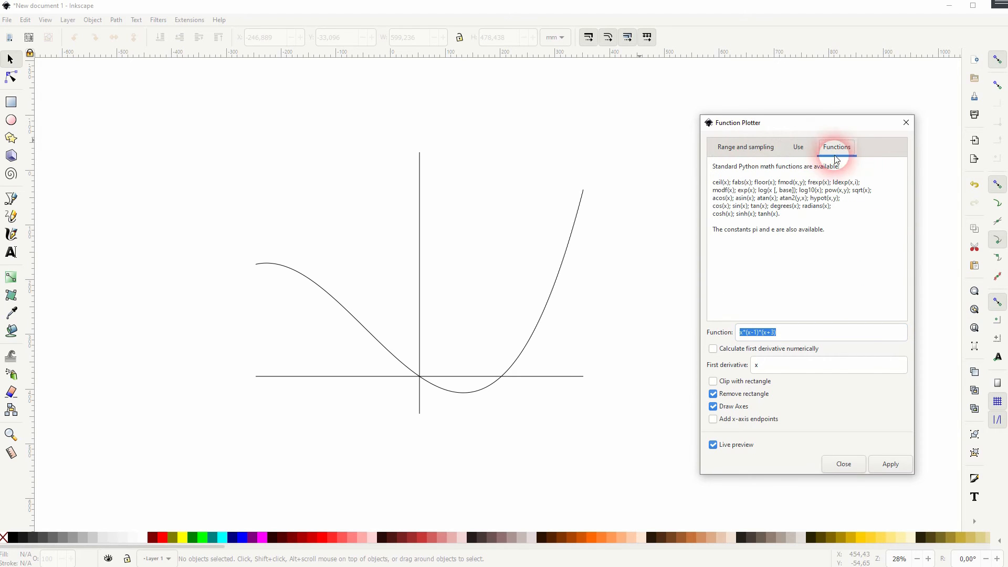
left_click(746, 147)
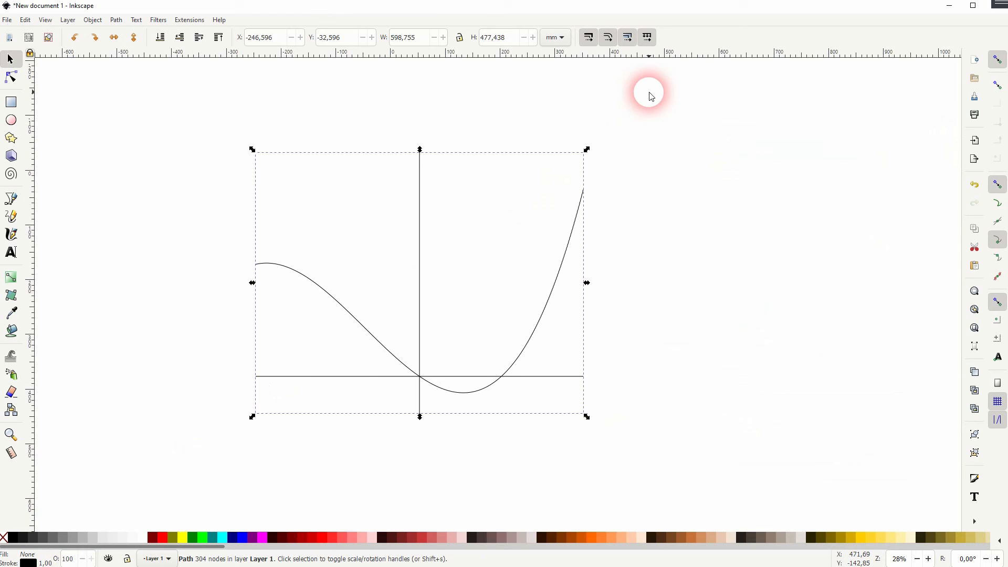
Remove the accidental fill and break the plotted path apart into separate paths
left_click(151, 538)
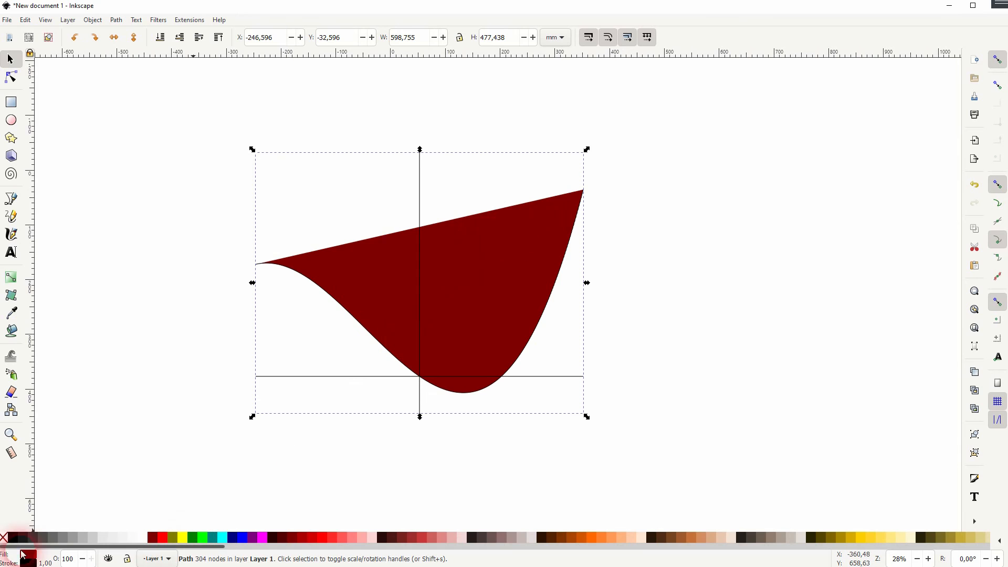
left_click(5, 538)
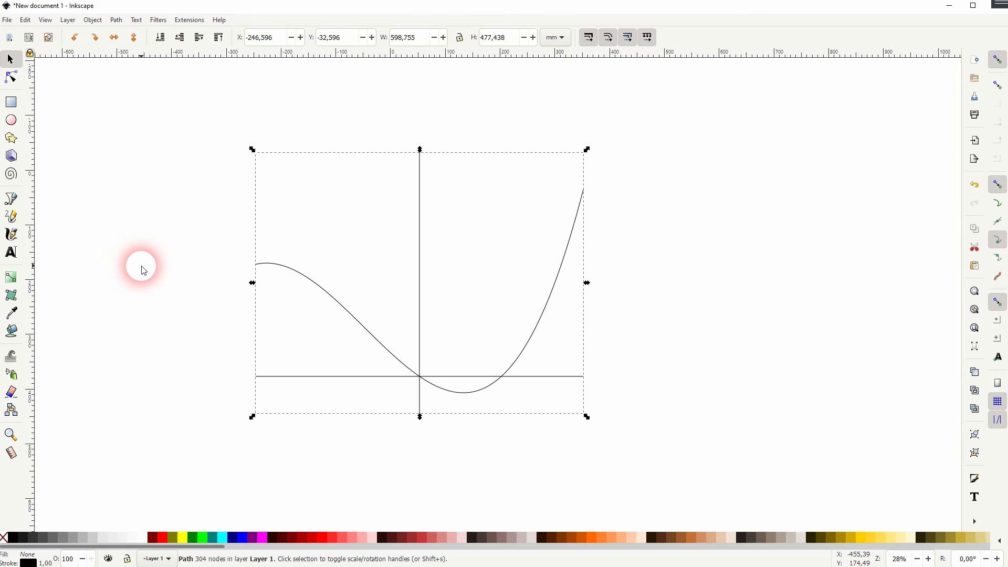
left_click(563, 340)
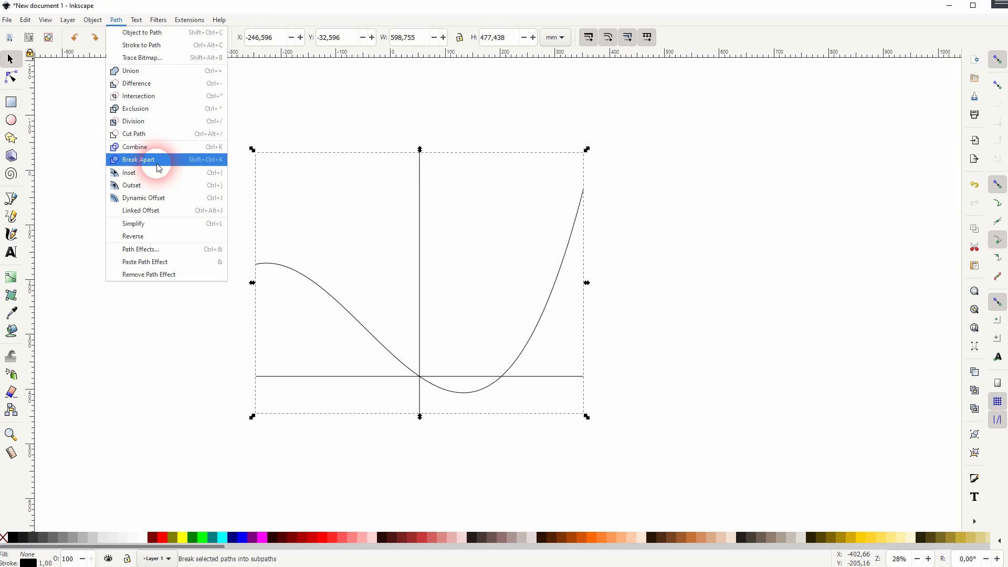
left_click(139, 160)
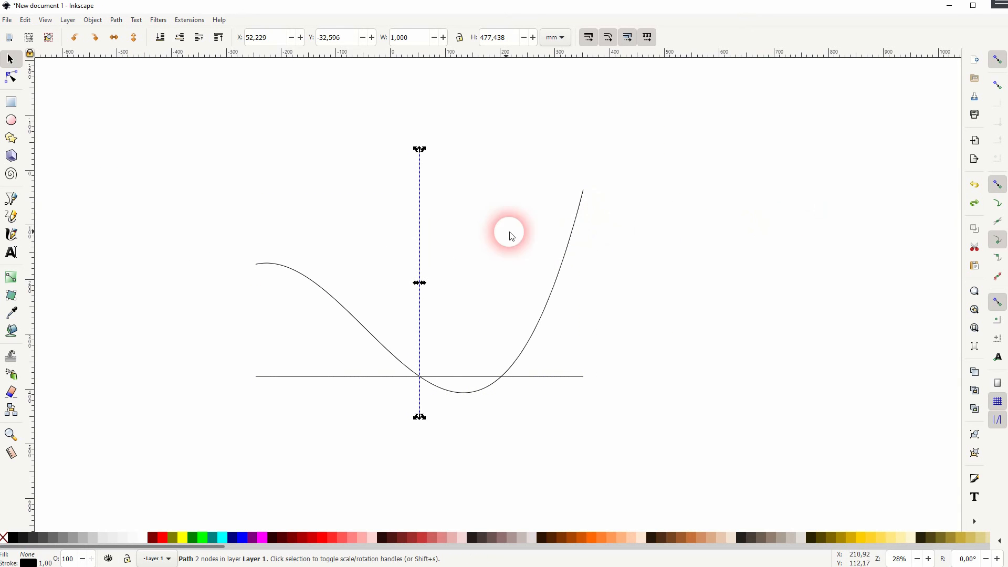
Add arrowhead end markers to the vertical and horizontal axes
key("ctrl+shift+f")
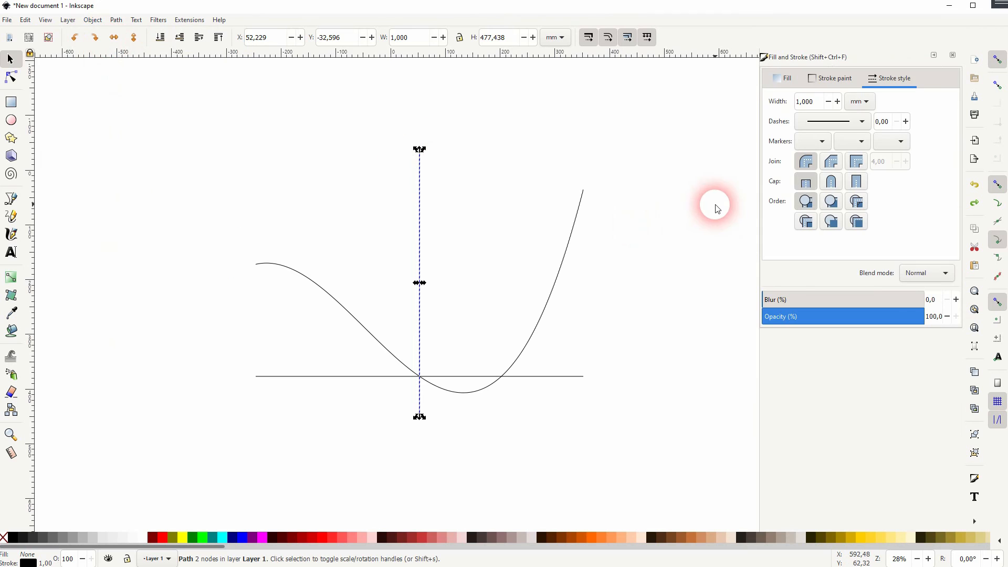
left_click(809, 101)
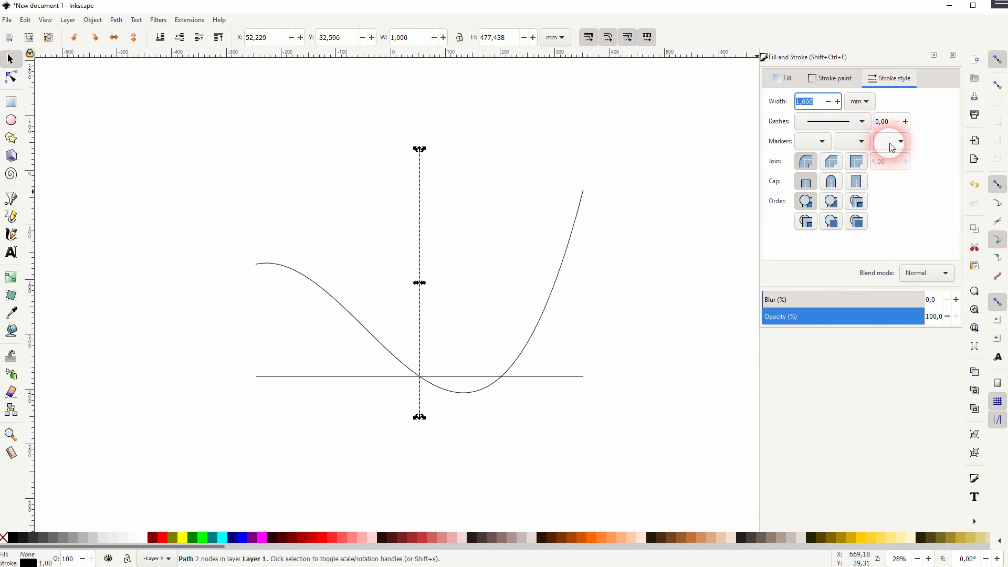
mouse_move(888, 143)
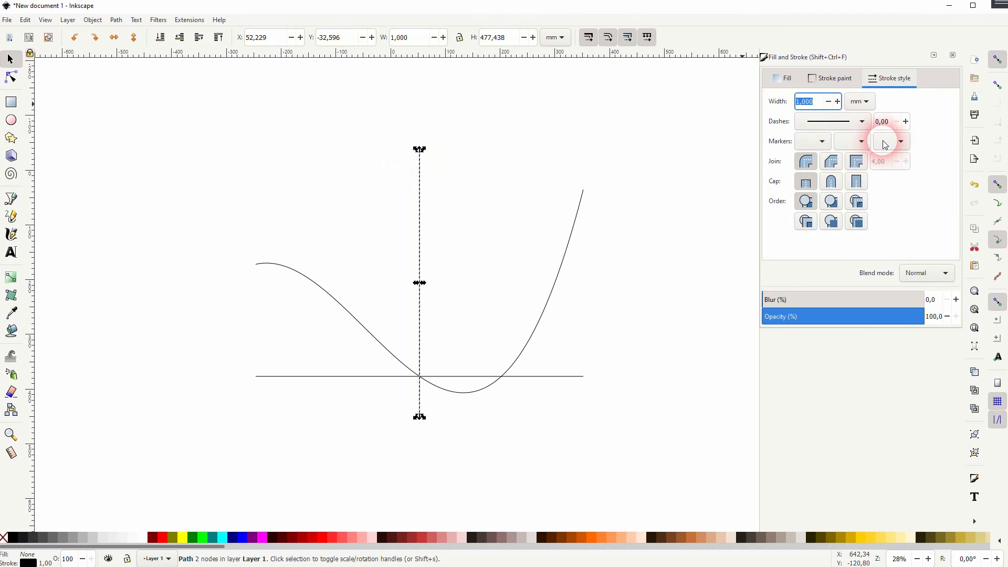
left_click(887, 140)
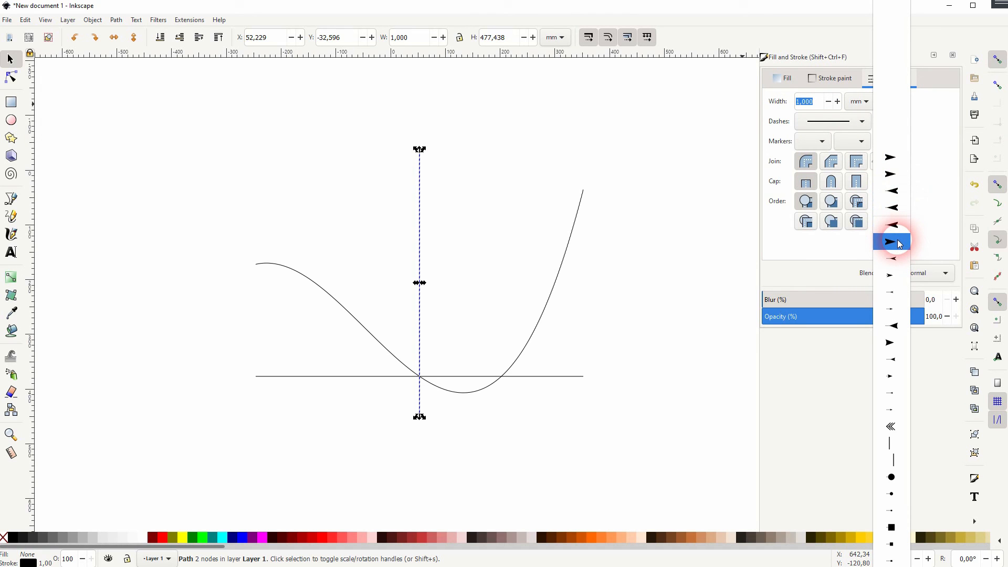
left_click(891, 241)
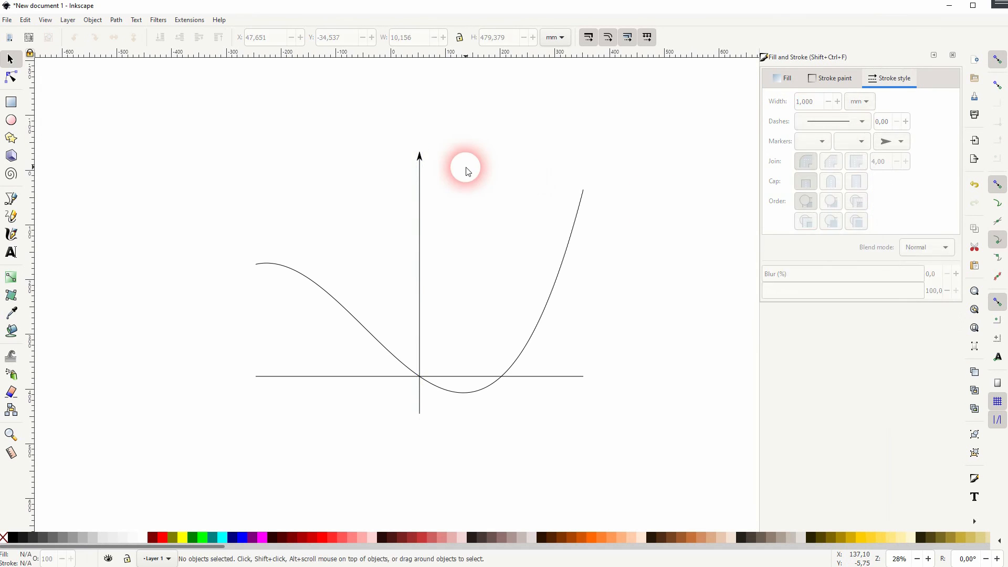
mouse_move(575, 379)
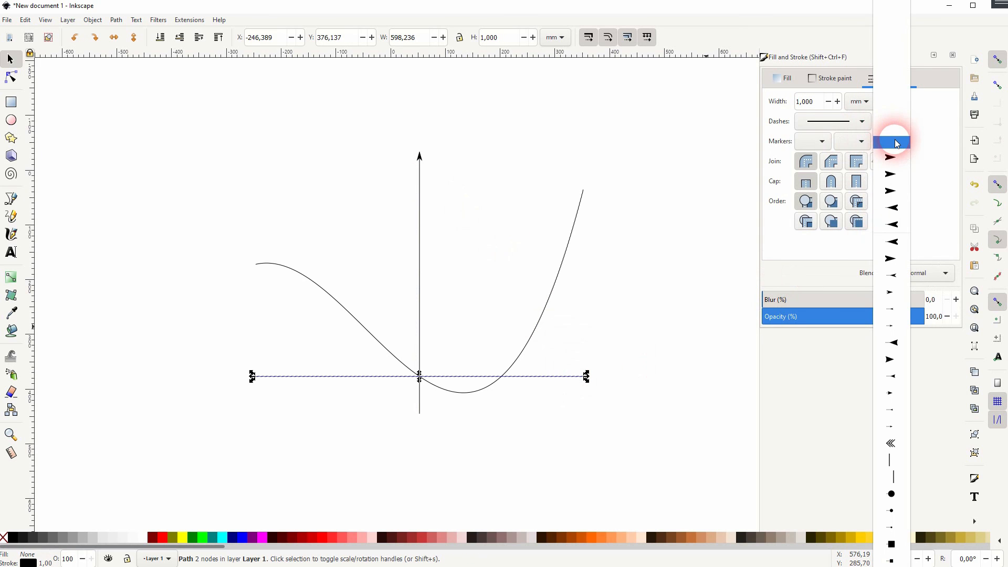
left_click(892, 142)
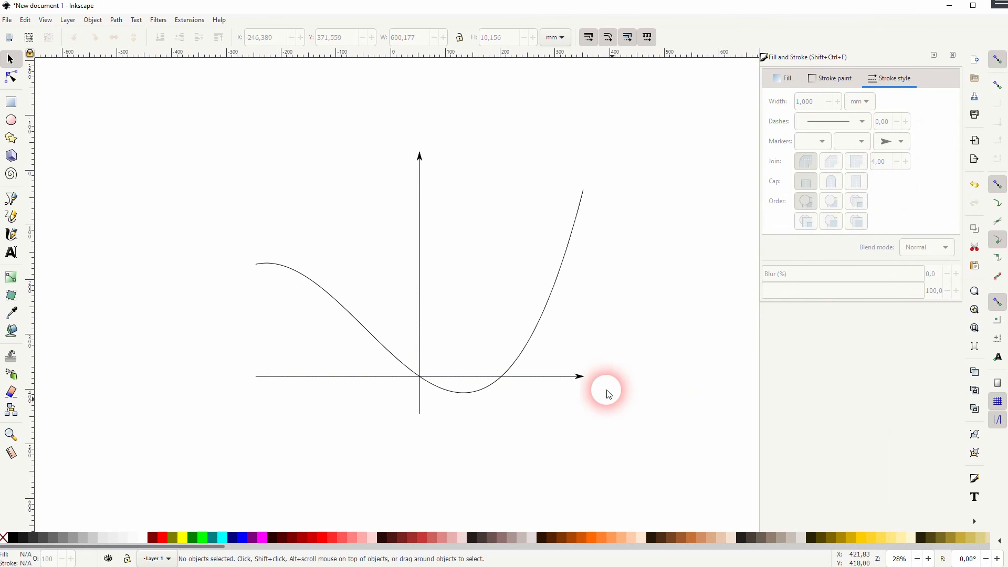
mouse_move(682, 360)
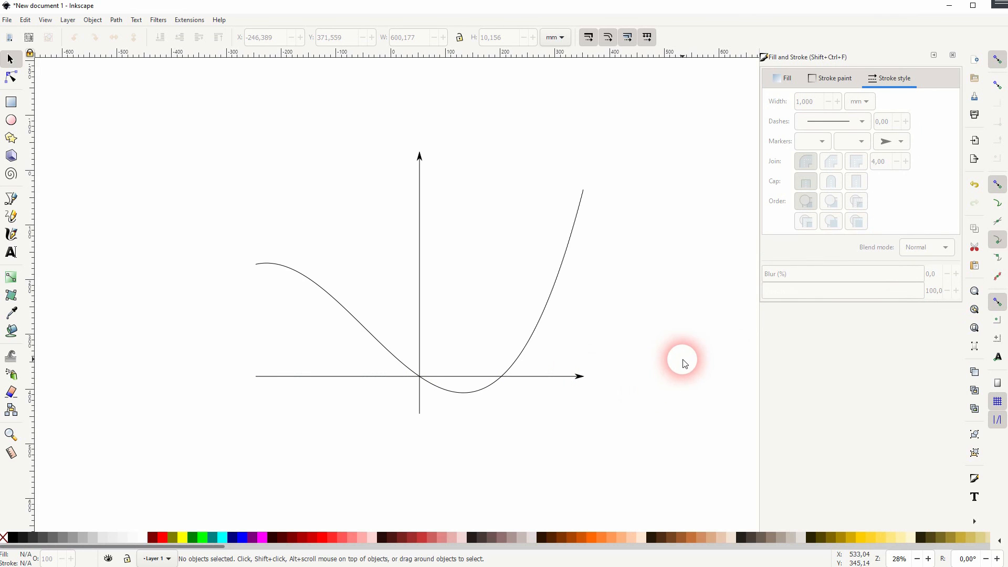
mouse_move(953, 57)
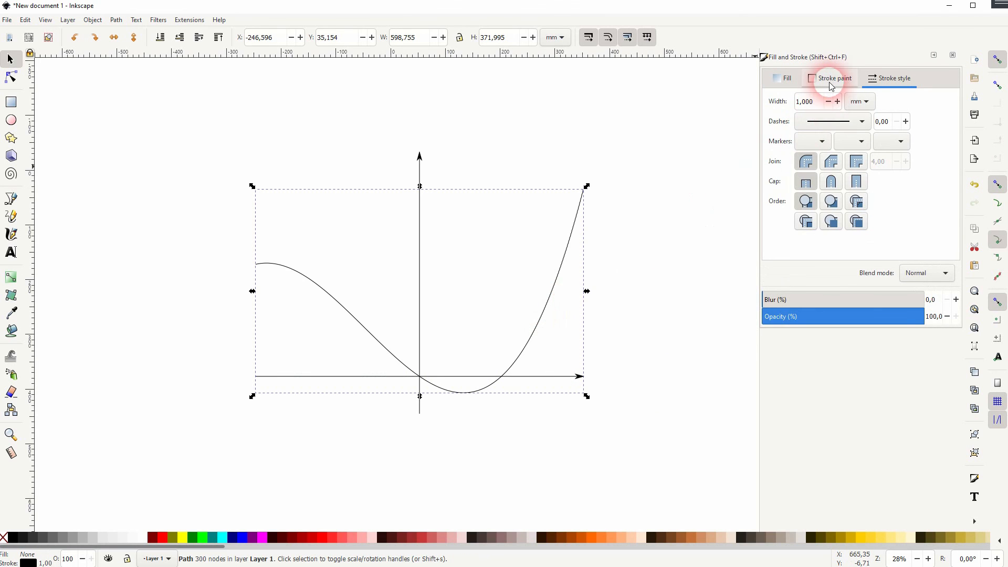
Give the curve a red stroke and close Fill and Stroke
left_click(834, 78)
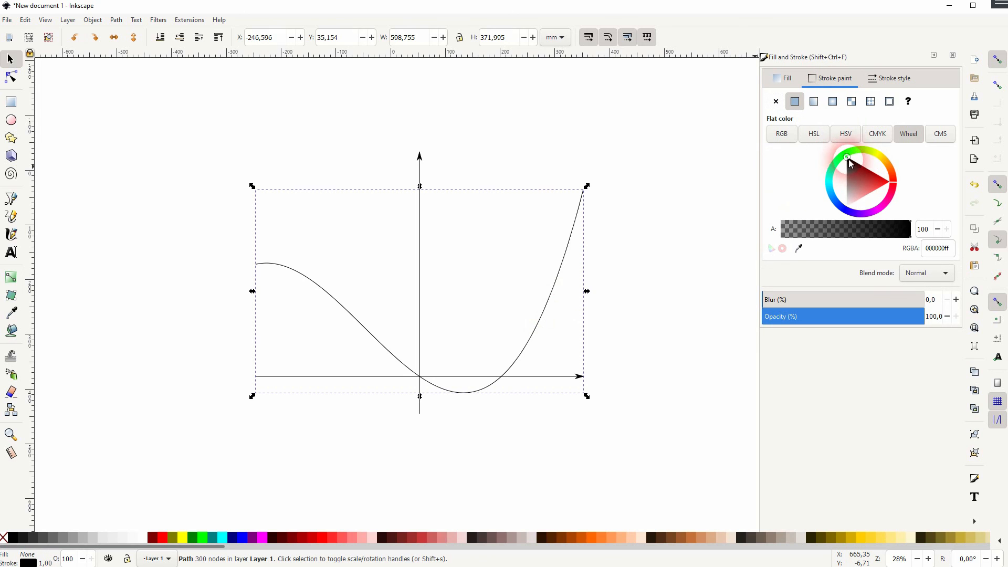
left_click(849, 159)
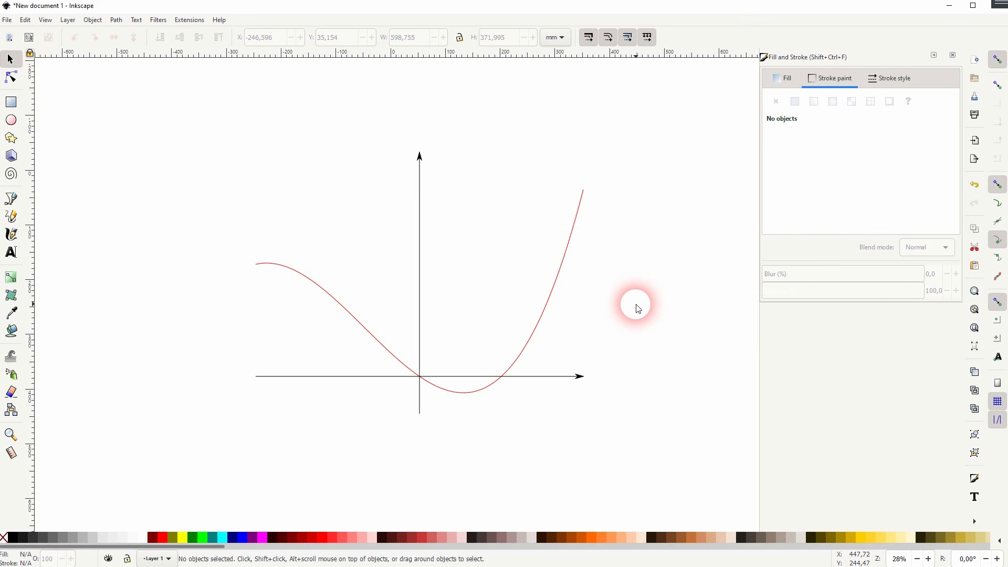
mouse_move(651, 304)
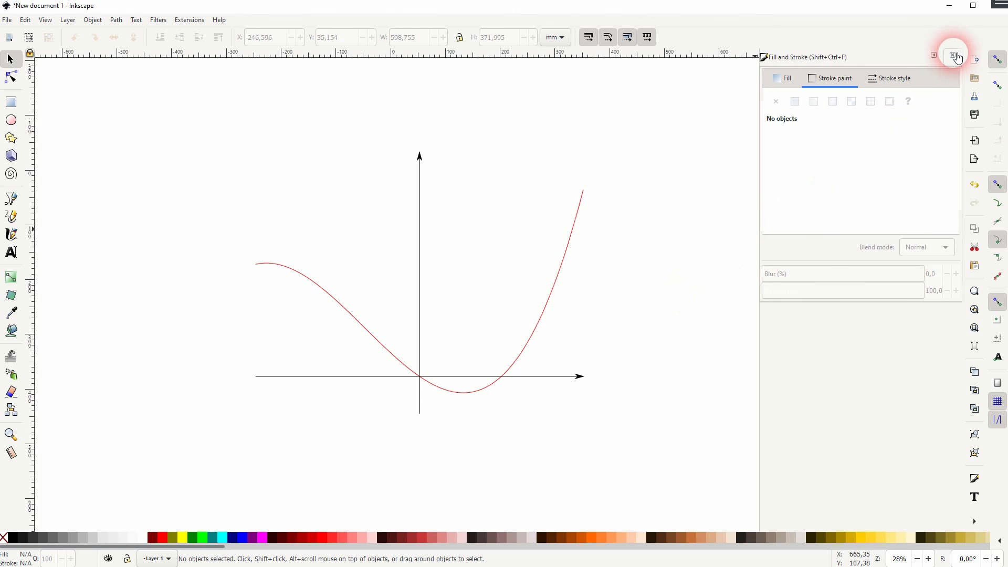
left_click(956, 56)
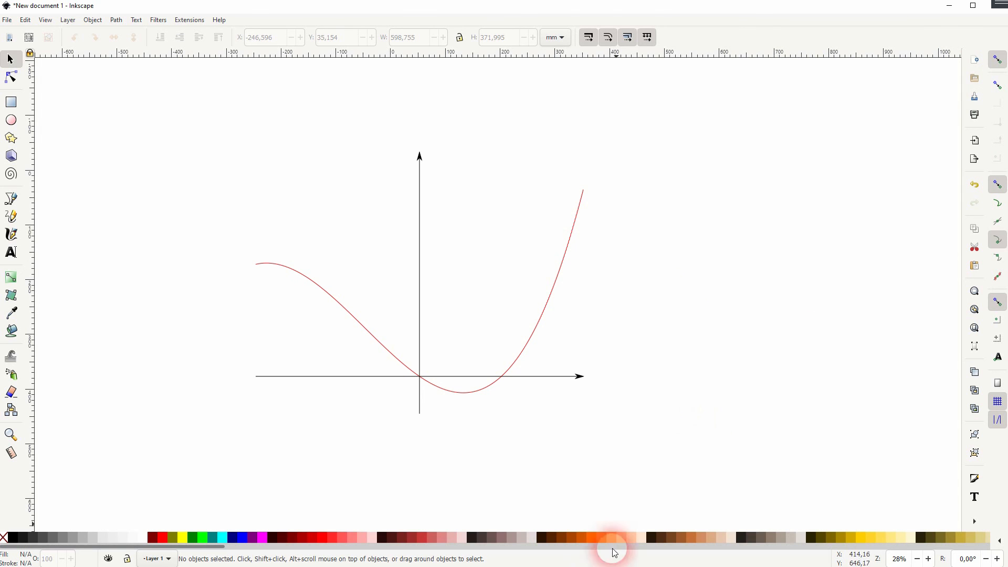